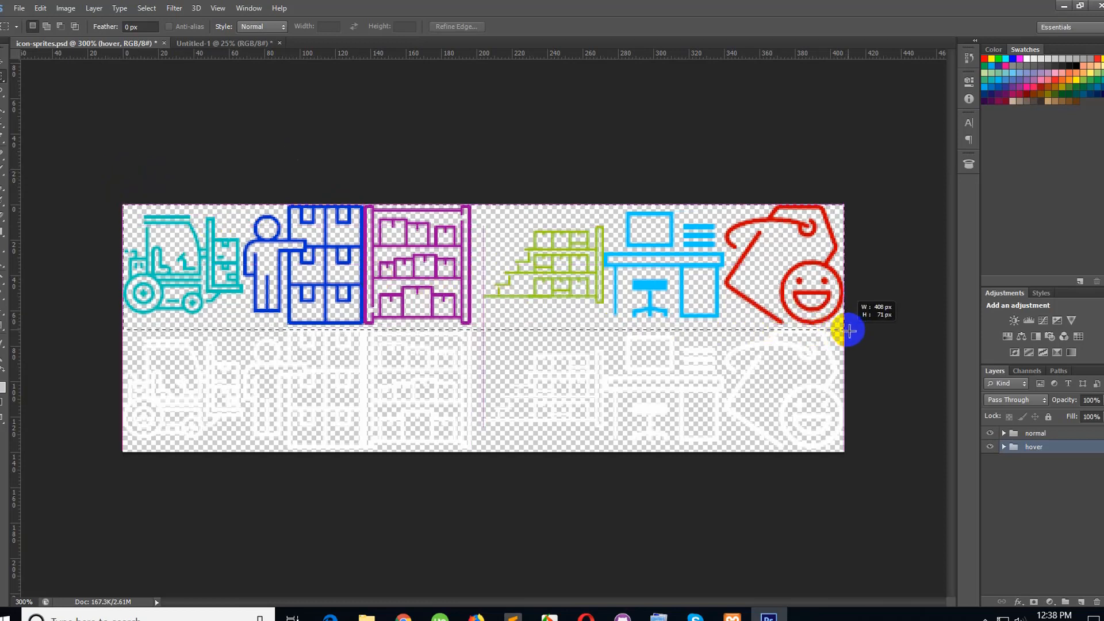
Step: Expand the hover and normal icon groups in the Layers panel
drag(848, 332, 222, 190)
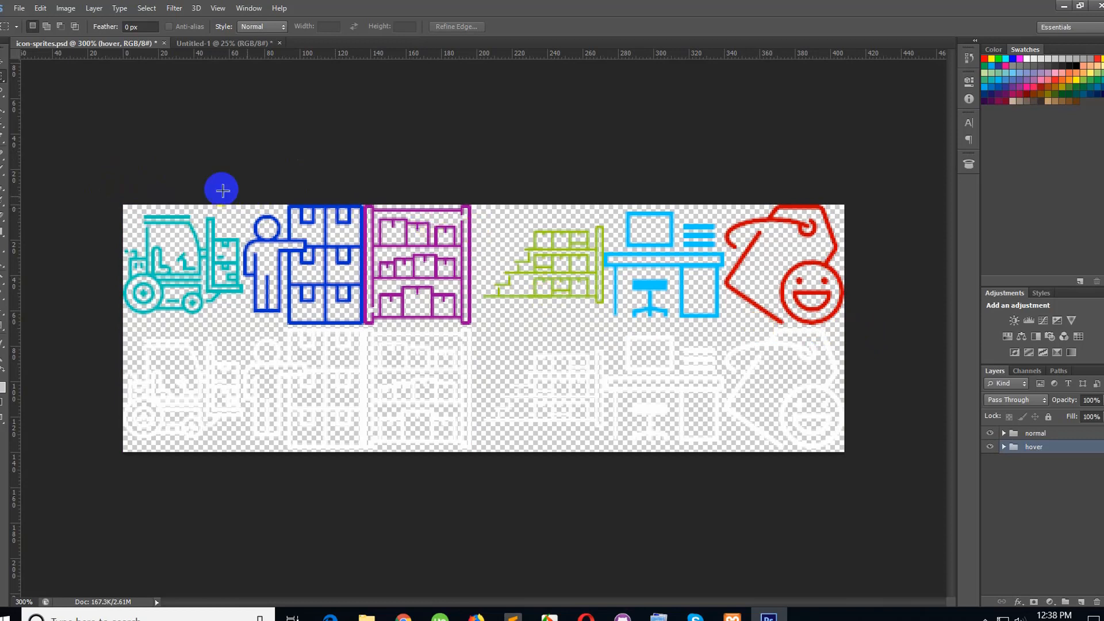
mouse_move(878, 496)
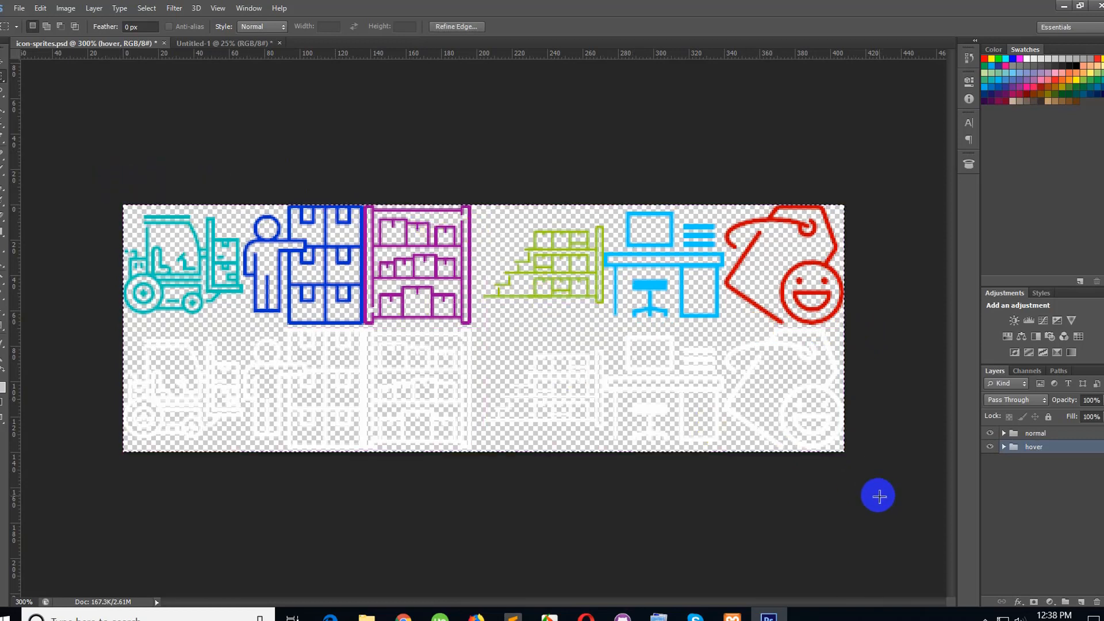
mouse_move(437, 155)
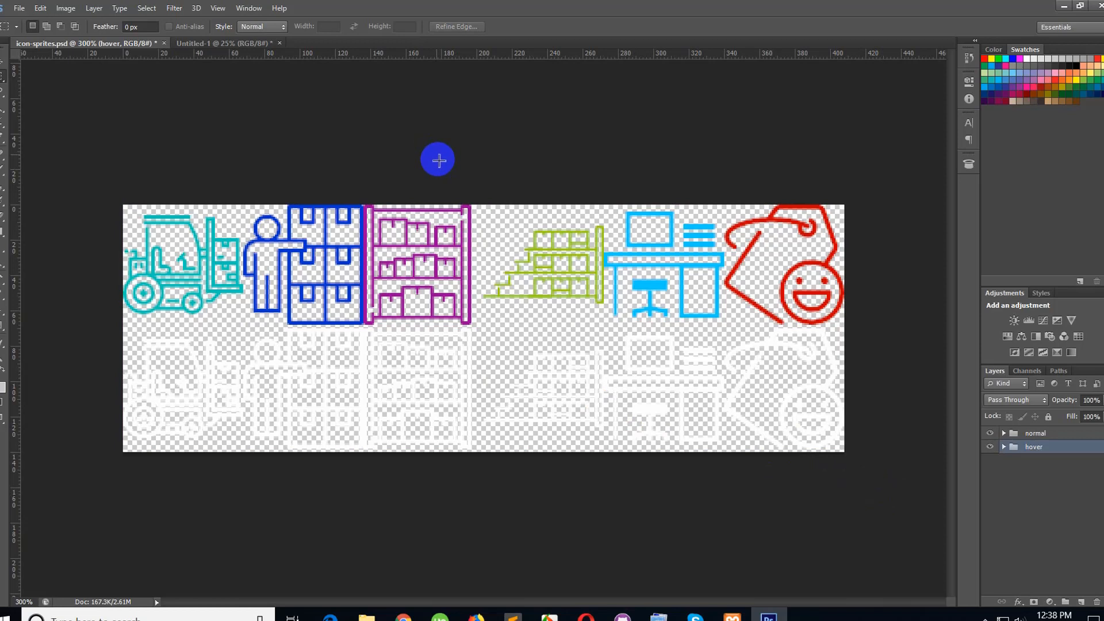
mouse_move(125, 64)
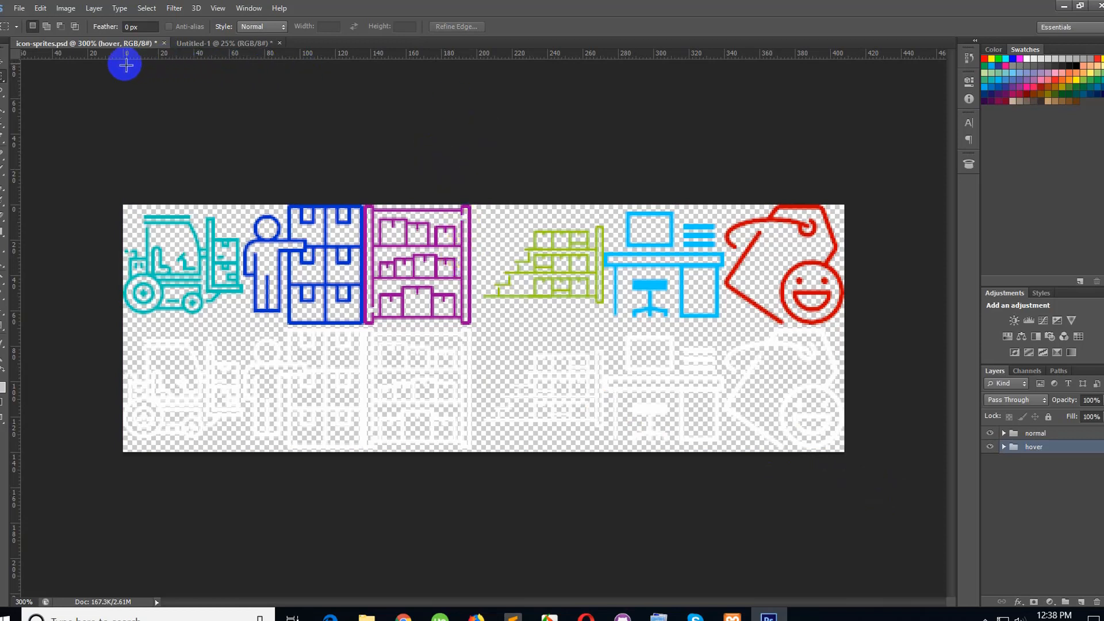
mouse_move(837, 58)
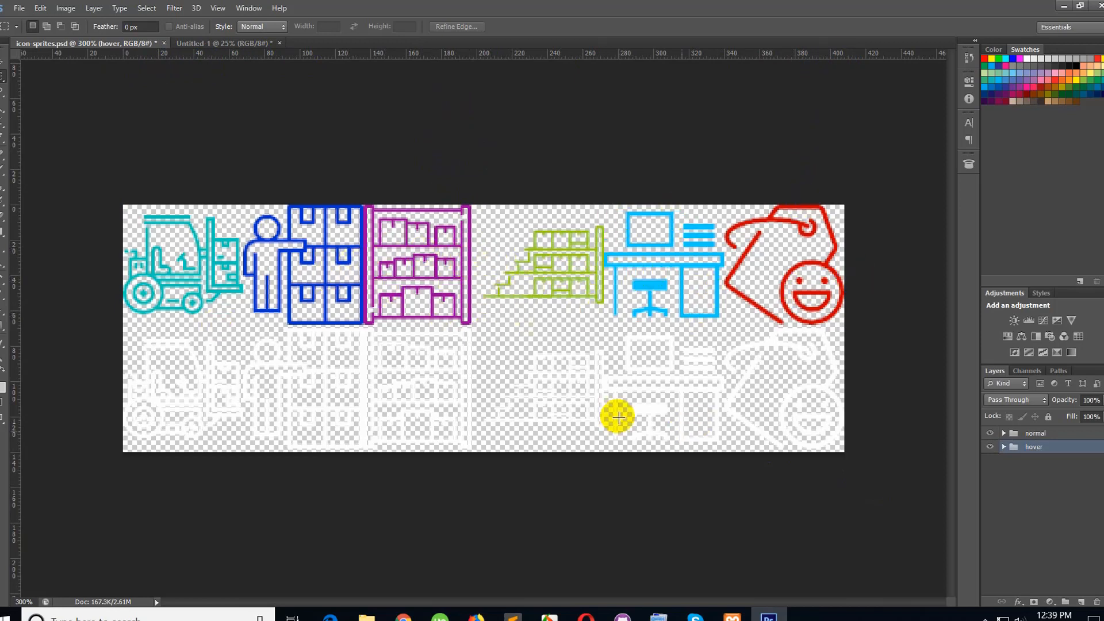
mouse_move(663, 375)
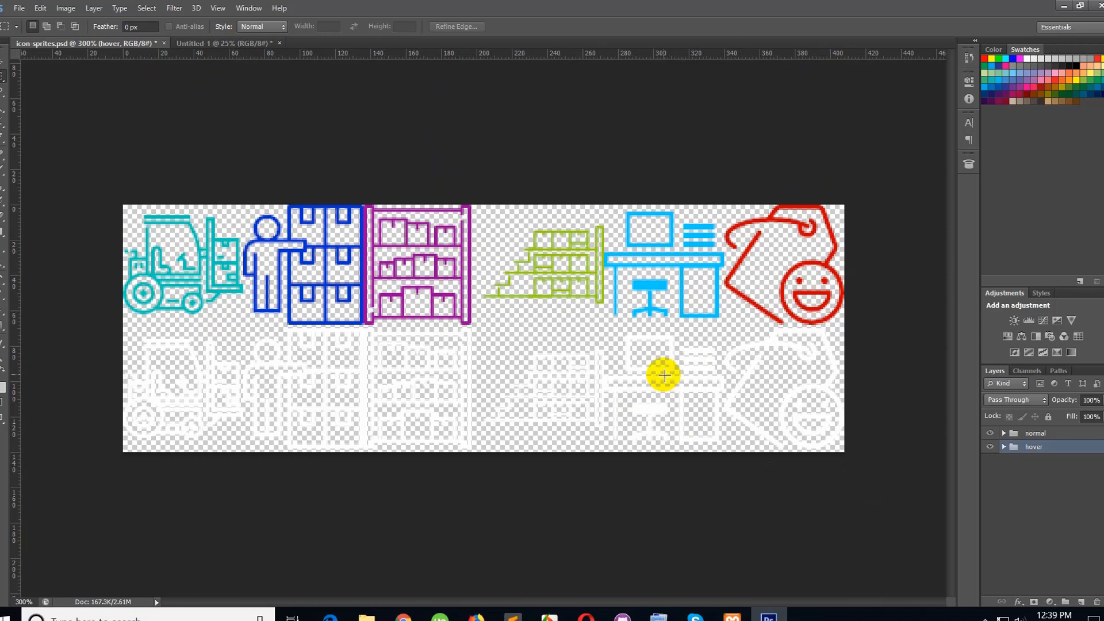
mouse_move(527, 143)
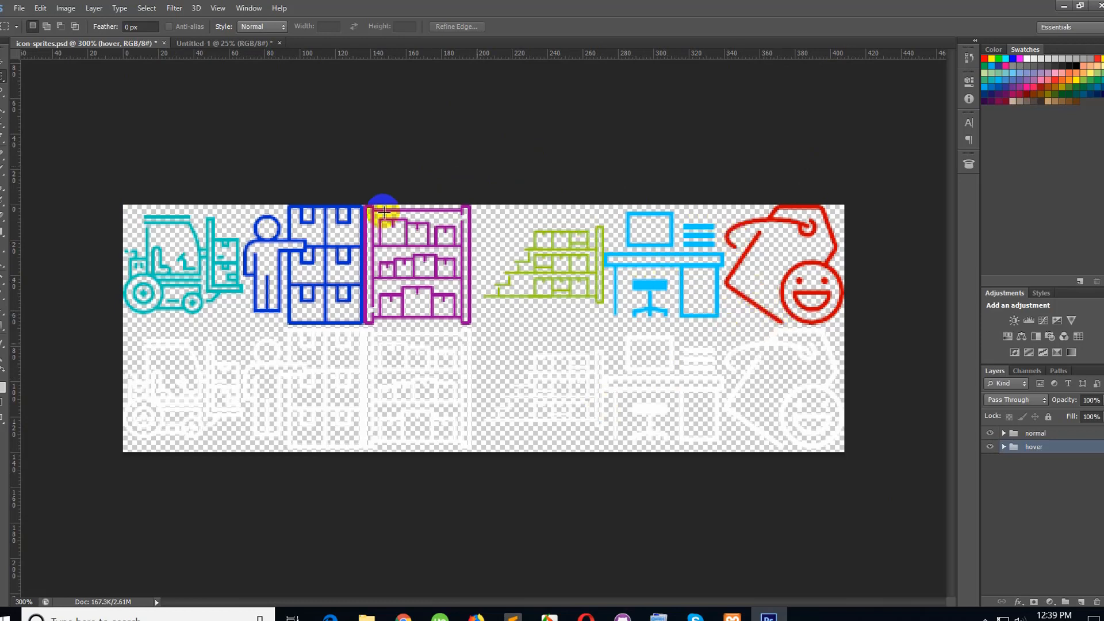
click(1033, 447)
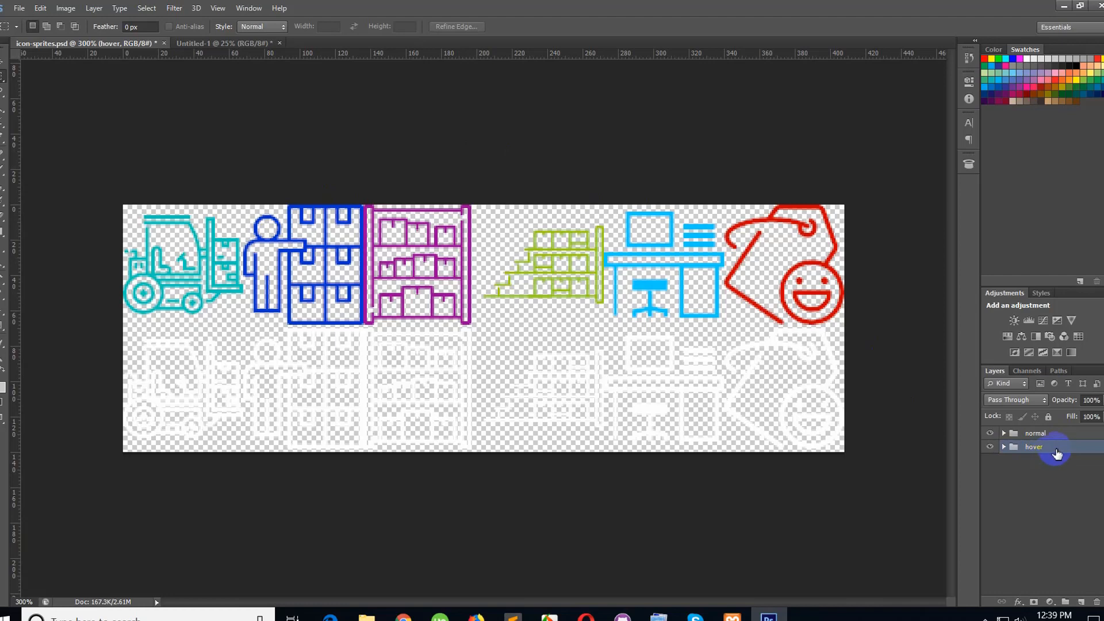
right_click(1034, 447)
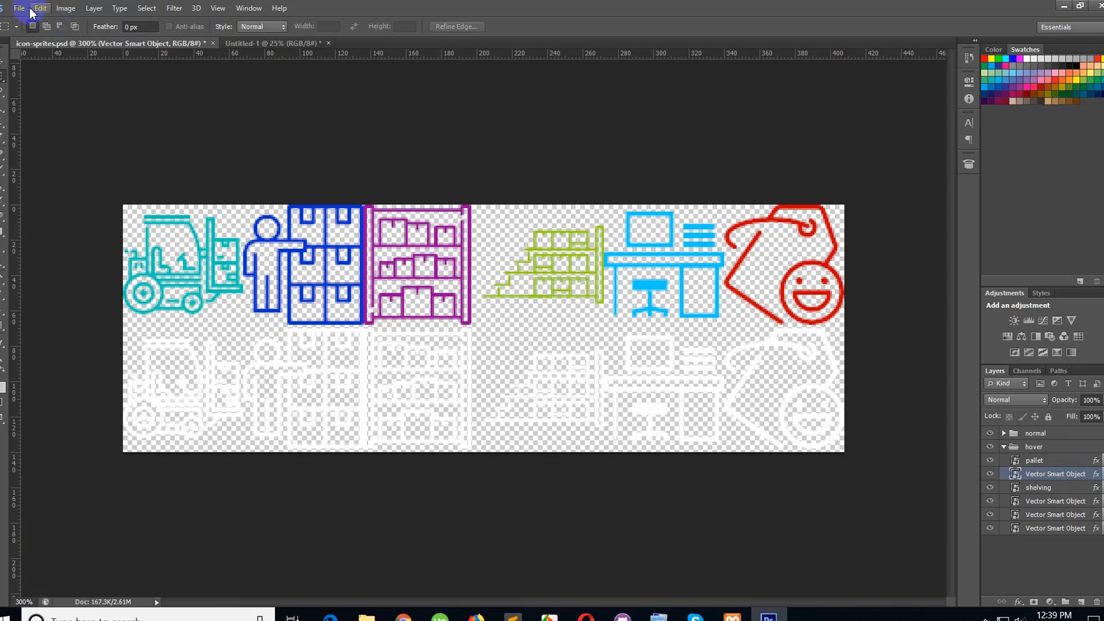
click(19, 9)
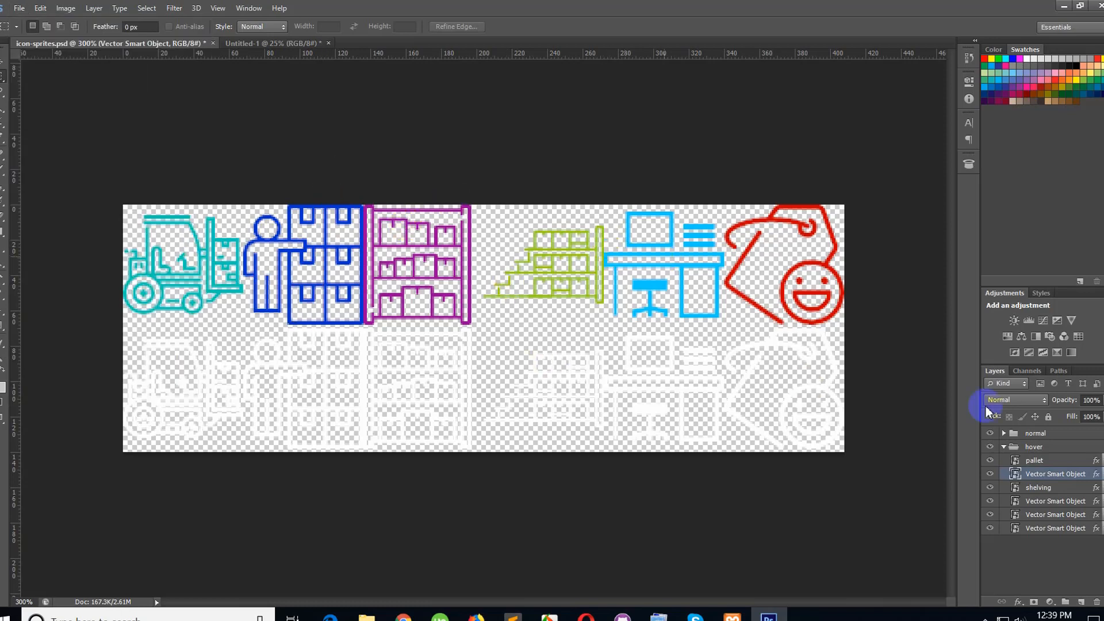
Step: Select the pallet icon layer among the revealed icon layers
click(1034, 473)
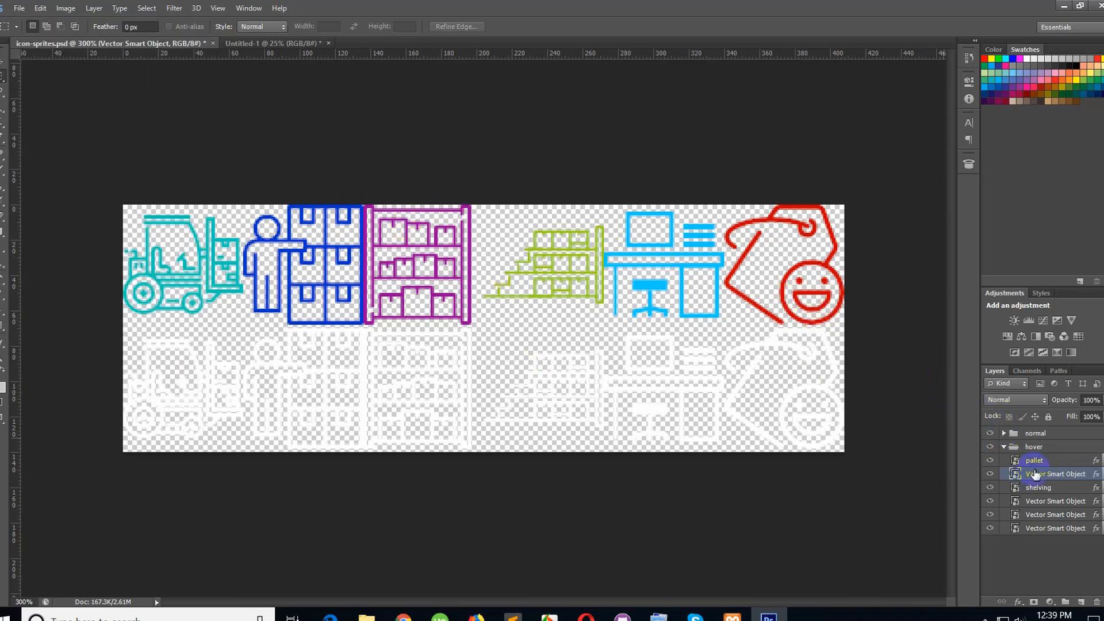
click(1034, 460)
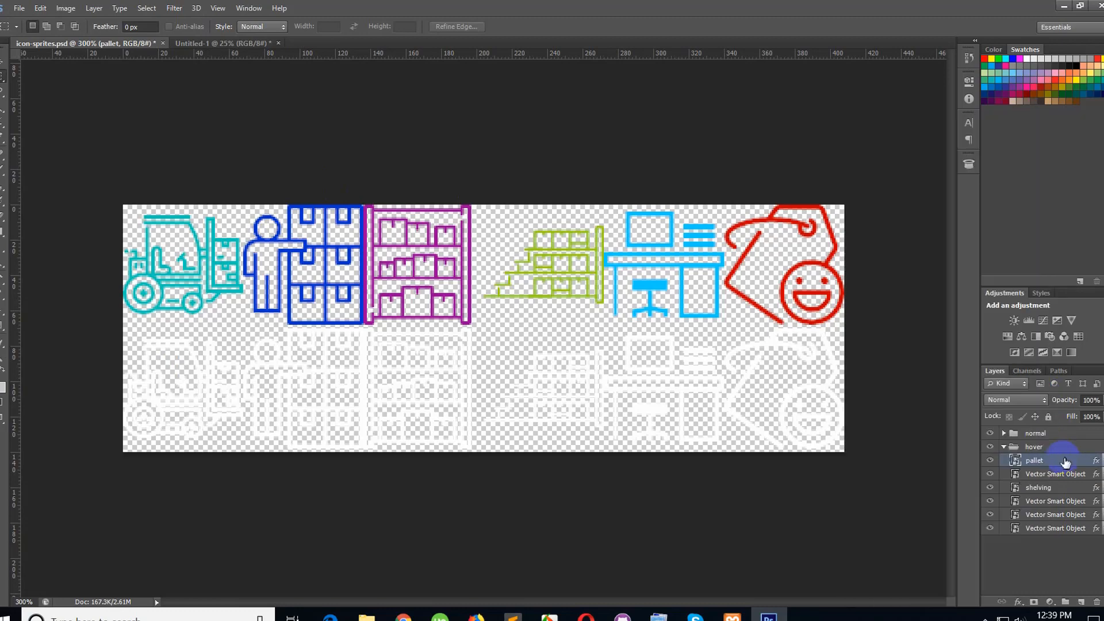
right_click(1035, 460)
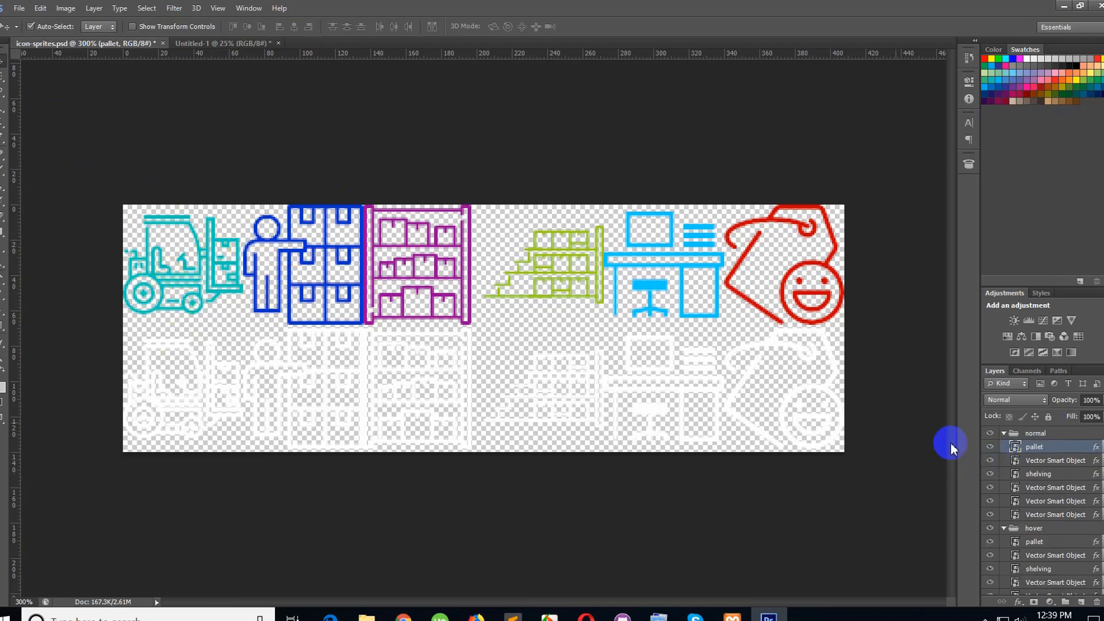
Step: Duplicate the pallet layer into the Untitled-1 document
right_click(1034, 446)
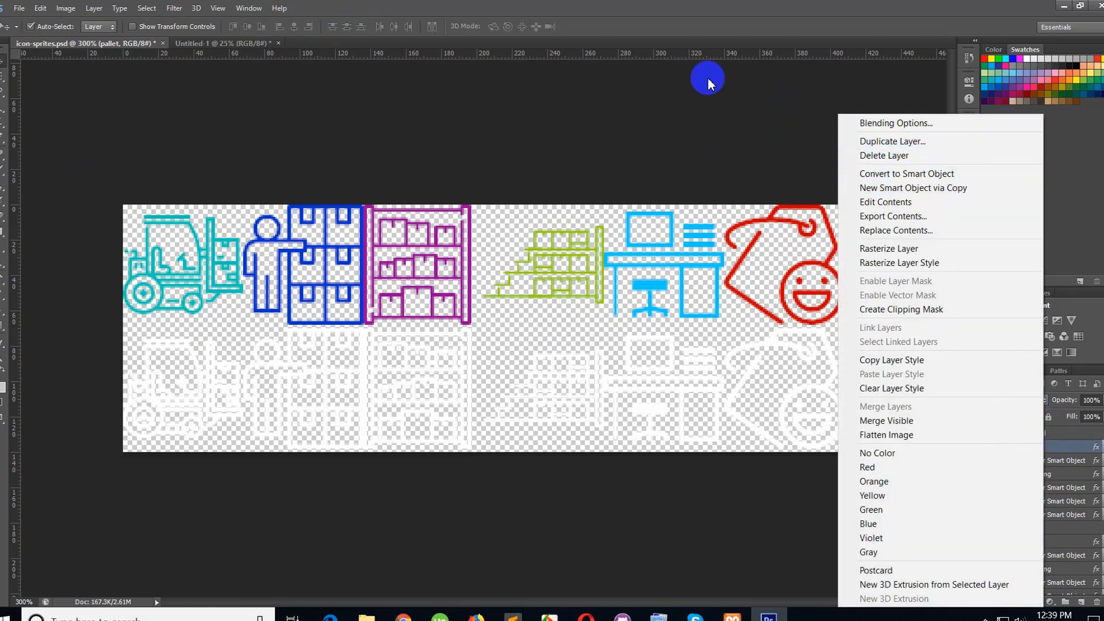
click(893, 140)
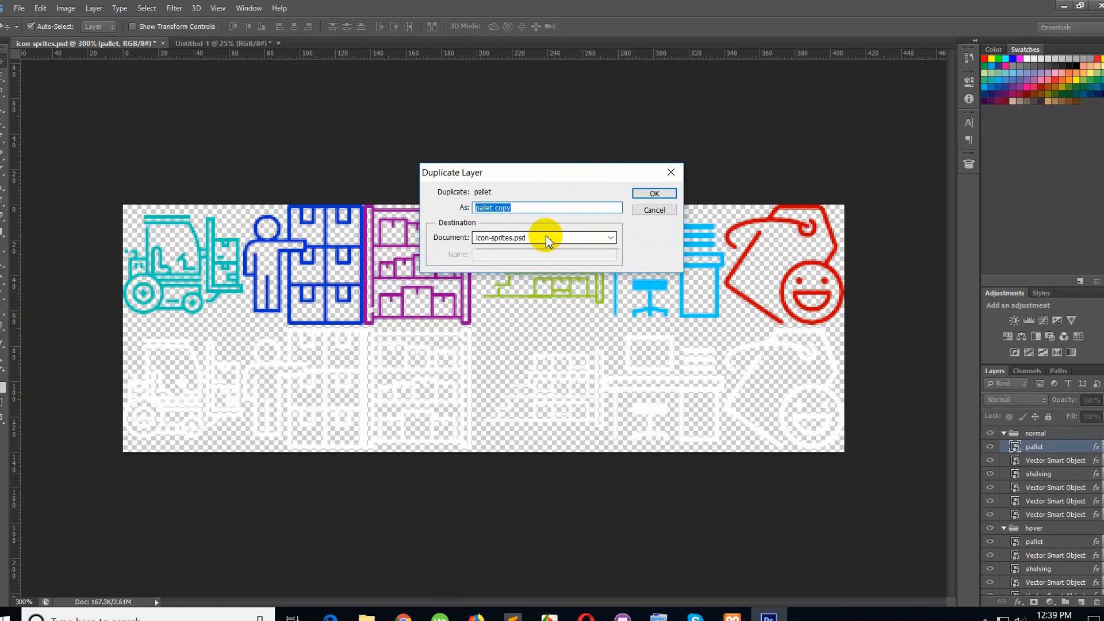
click(542, 237)
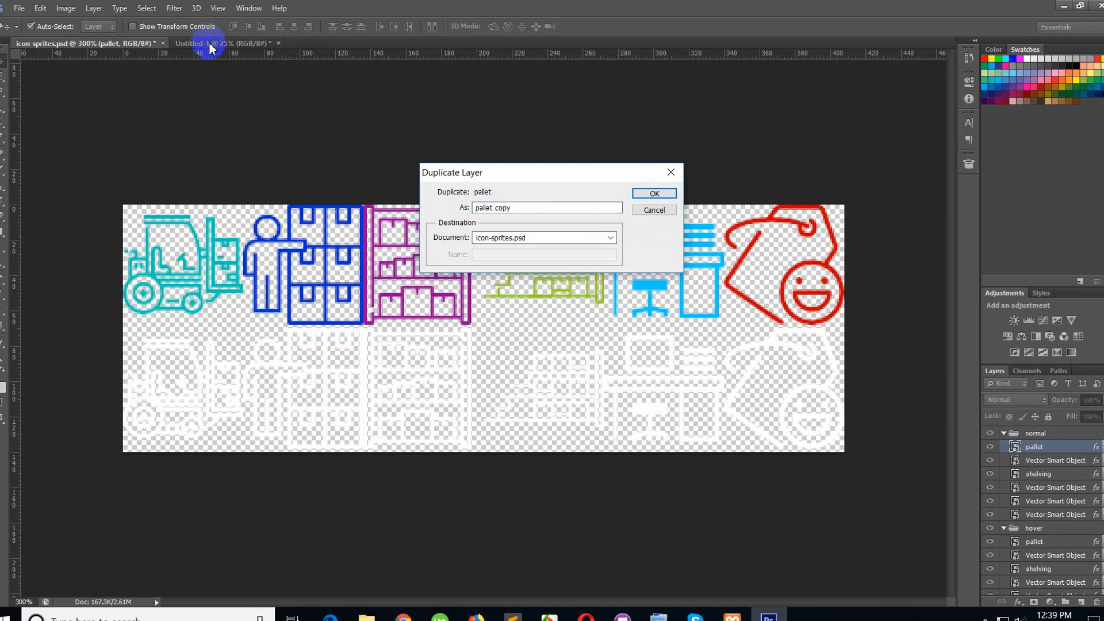
click(653, 194)
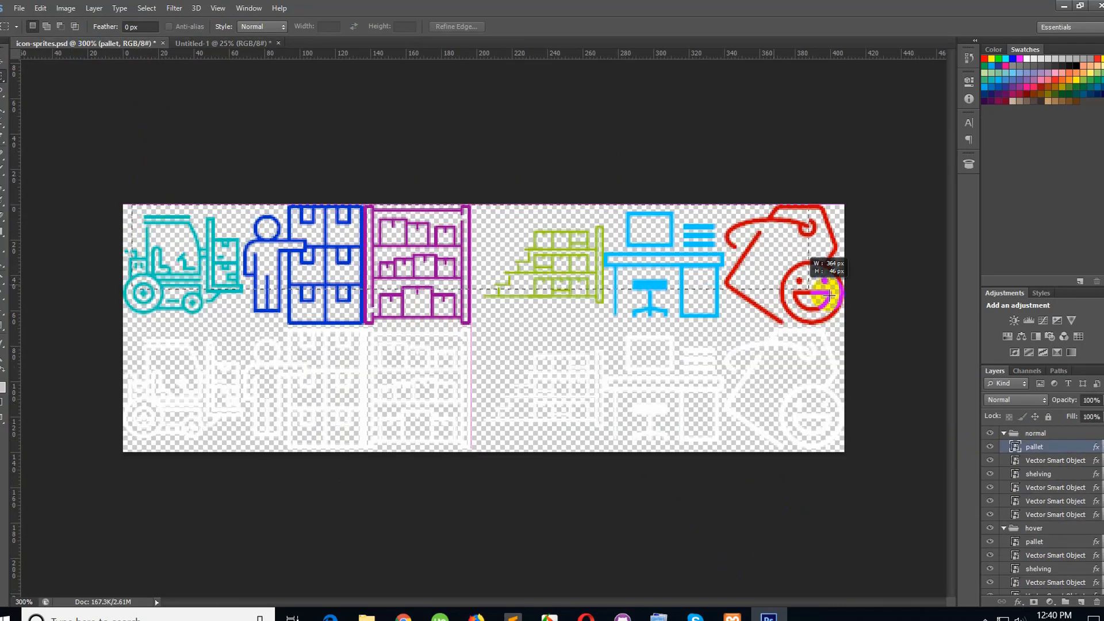
Step: In Untitled-1, toggle icon layer visibility so only the shelving icon shows
click(222, 43)
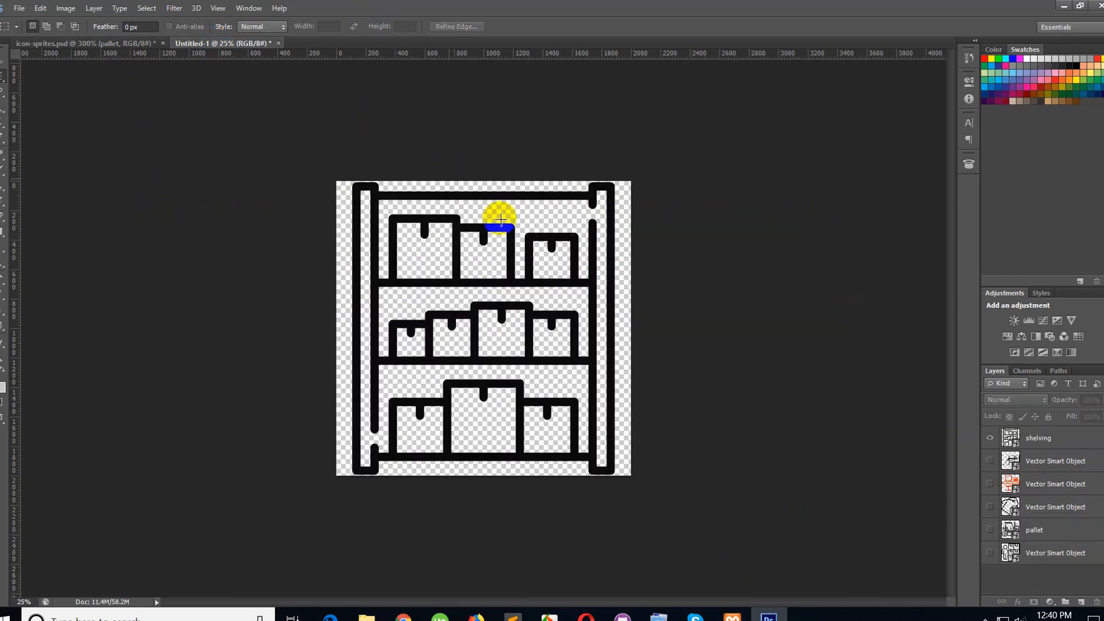
click(1039, 437)
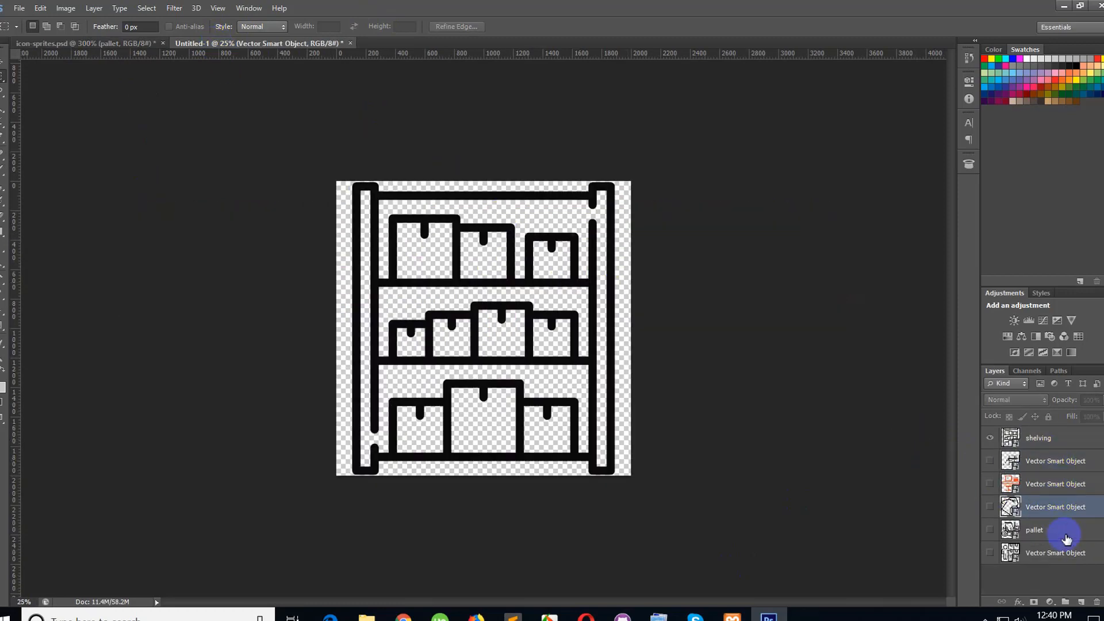
click(1055, 553)
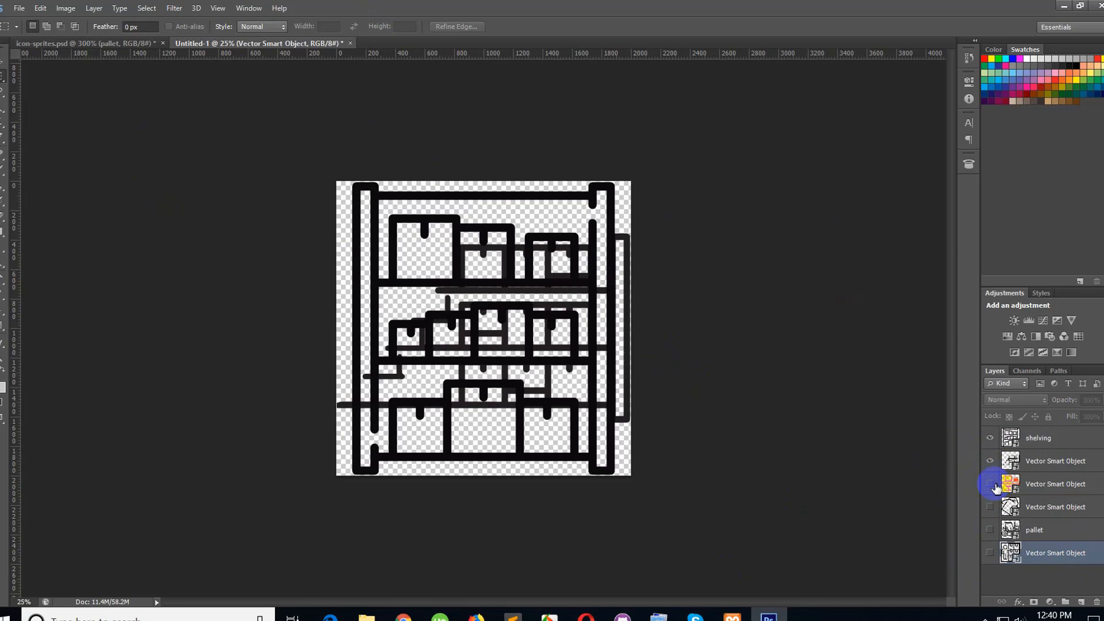
click(990, 554)
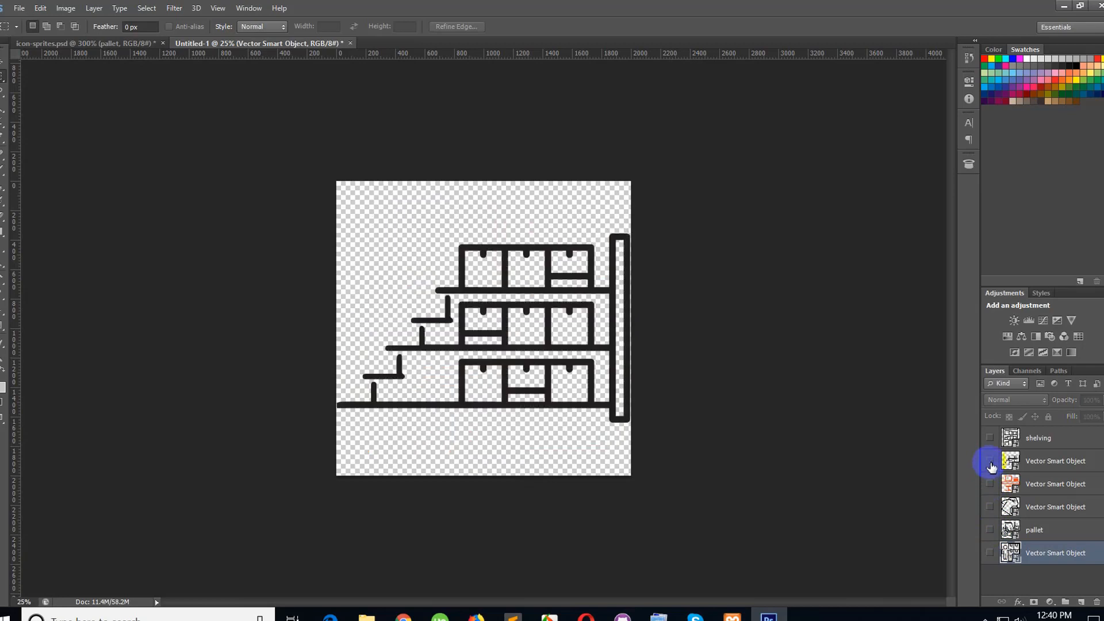
click(990, 438)
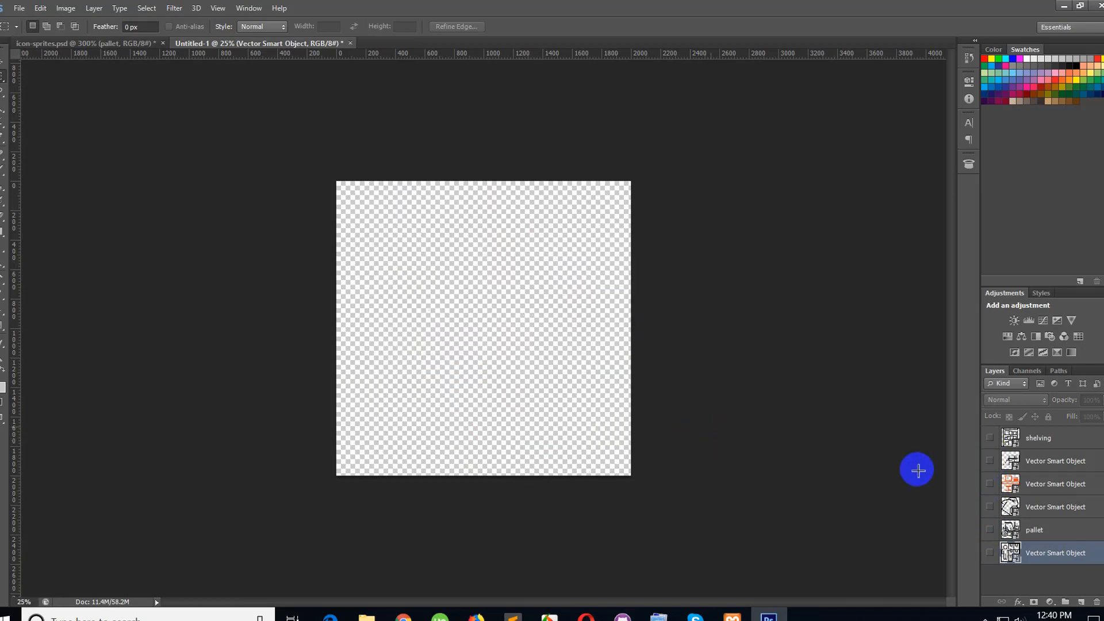
click(989, 437)
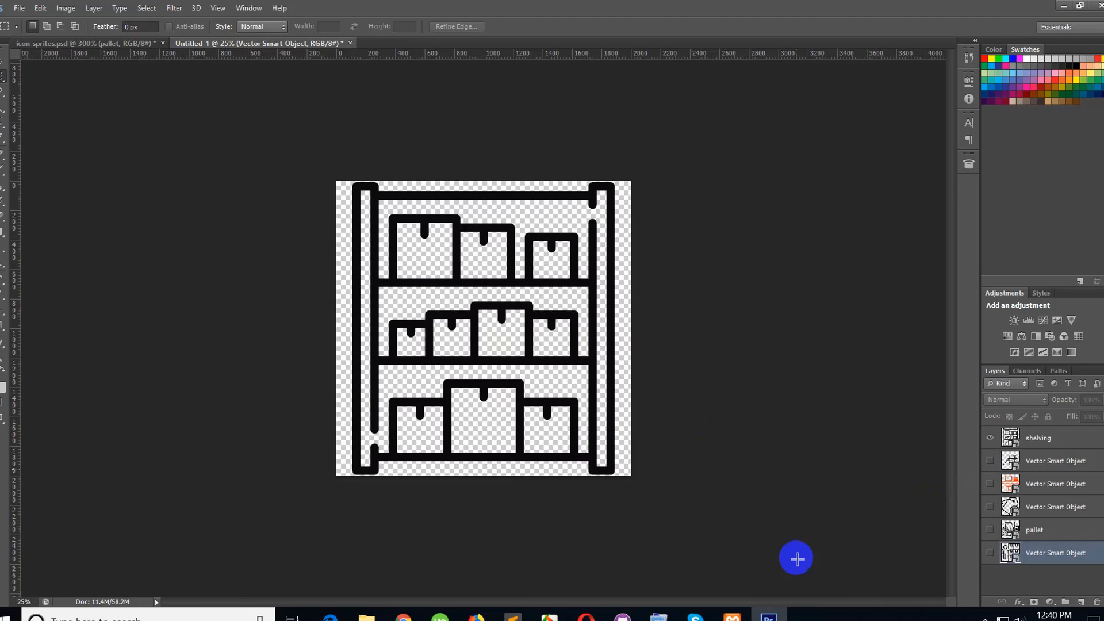
mouse_move(153, 134)
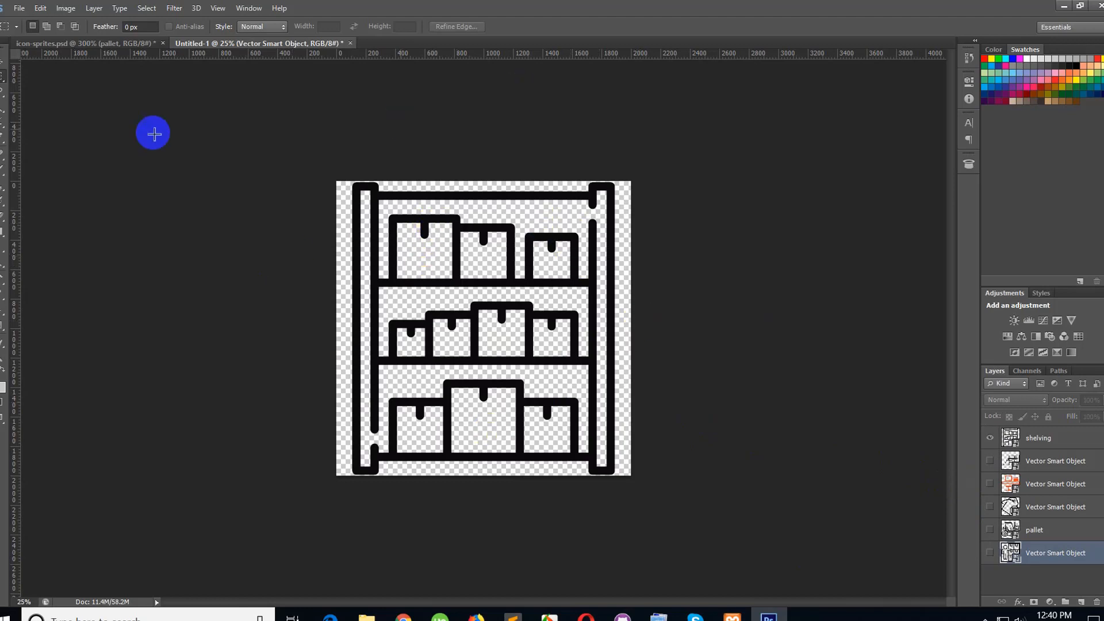
Step: Save the document as Photoshop EPS pallet.eps, replacing the existing file
click(39, 8)
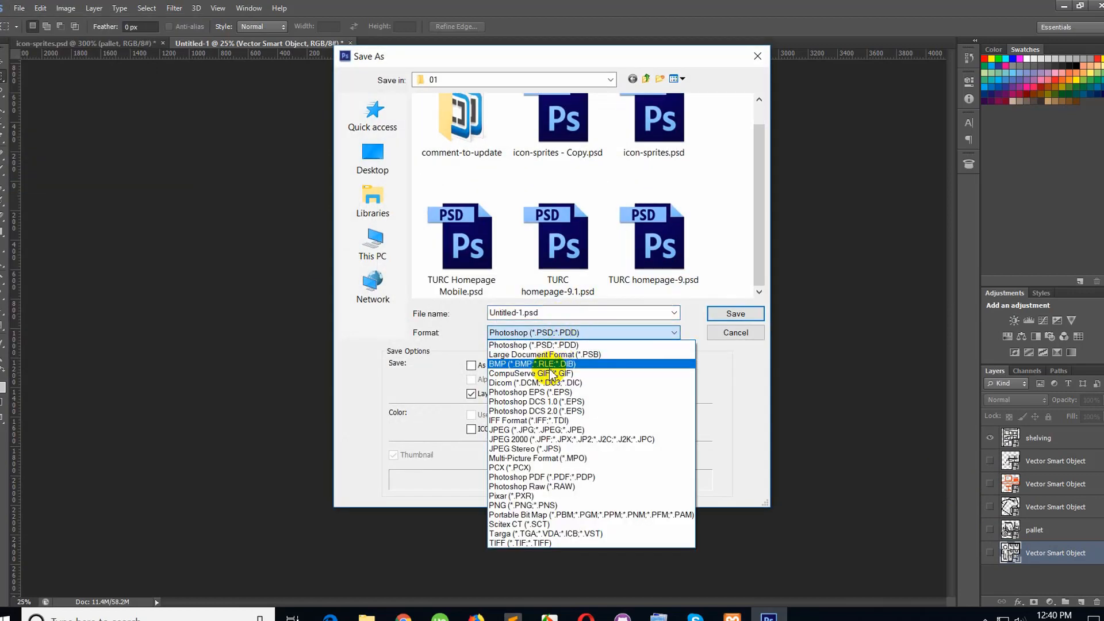
click(529, 392)
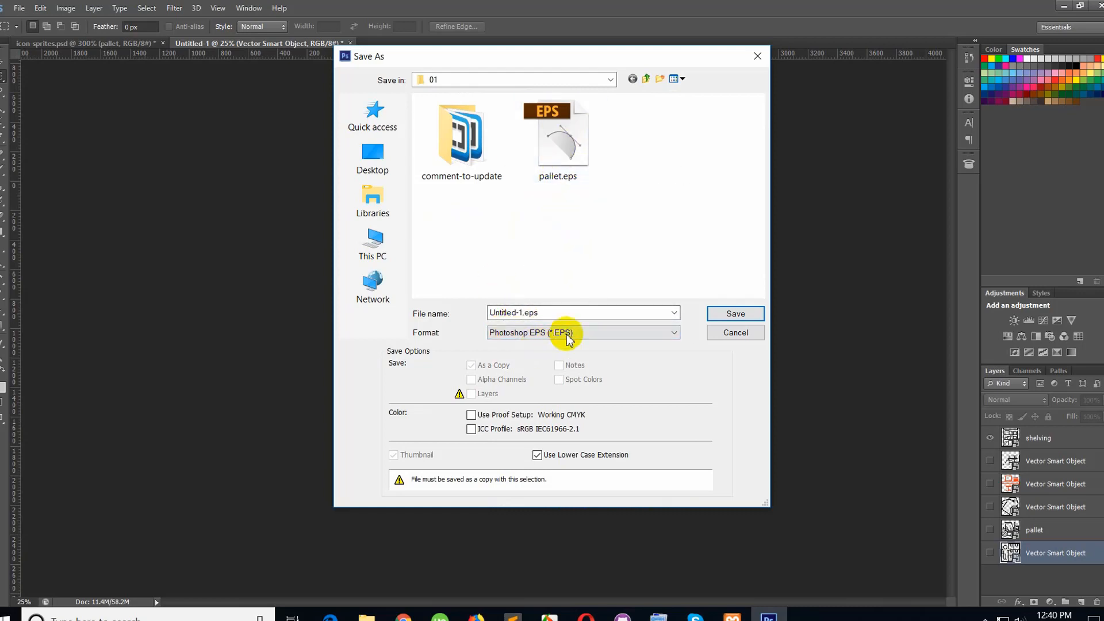
click(557, 133)
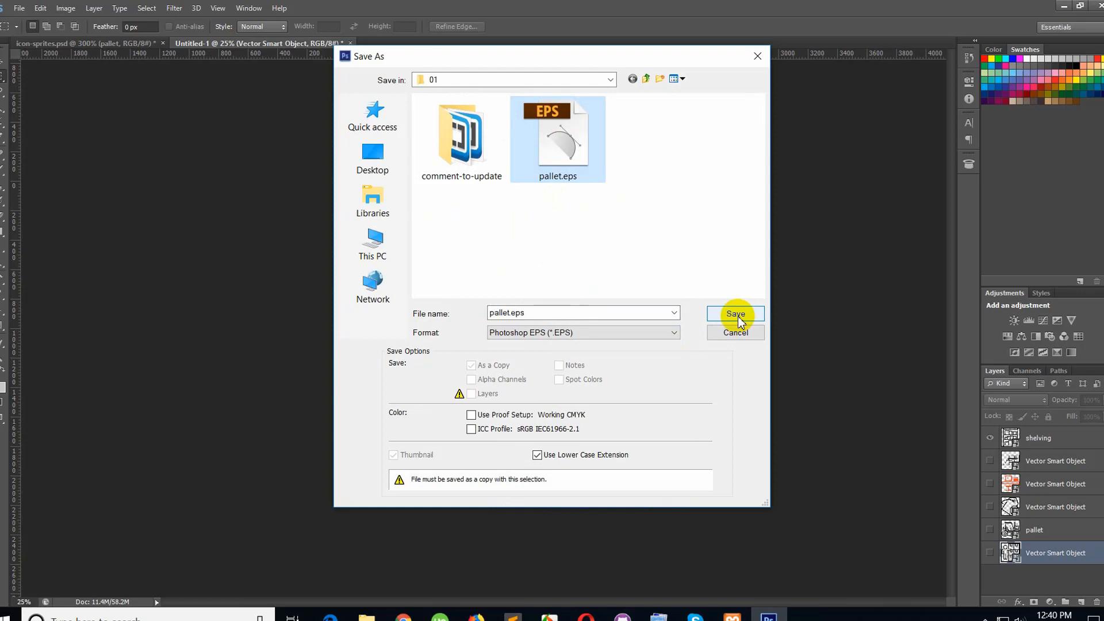
click(735, 314)
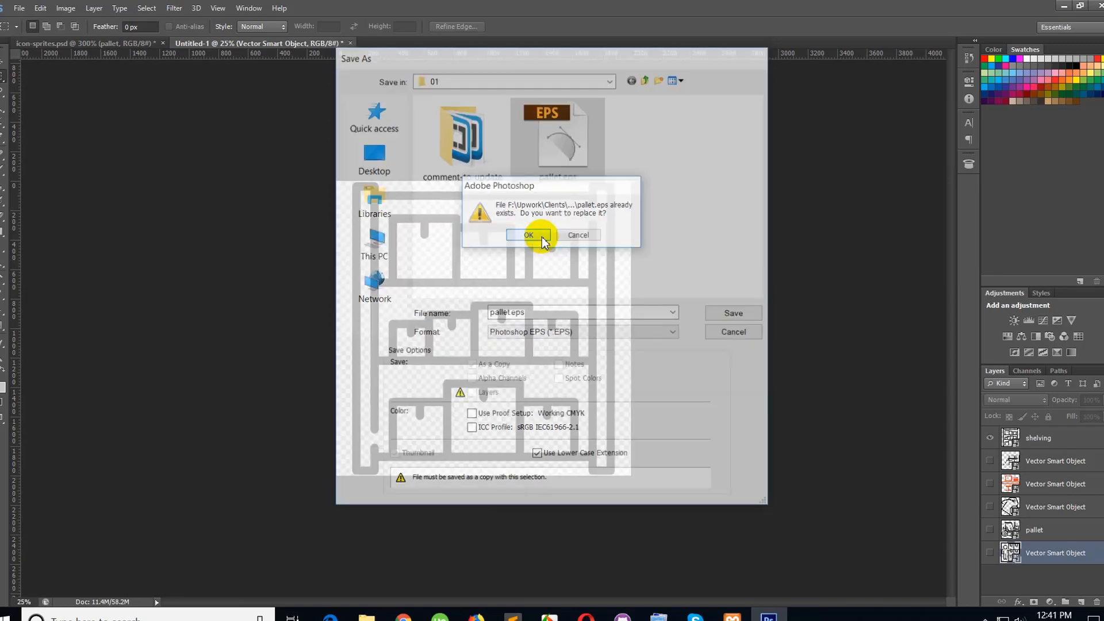
click(528, 235)
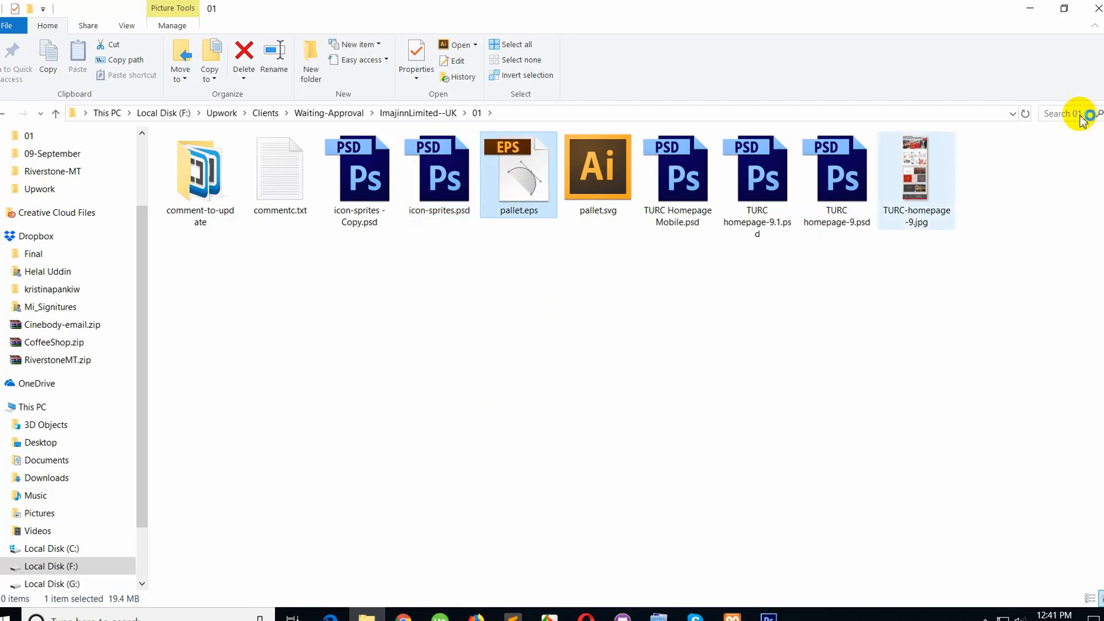
Step: Open pallet.eps from File Explorer in Illustrator CS6
double_click(519, 174)
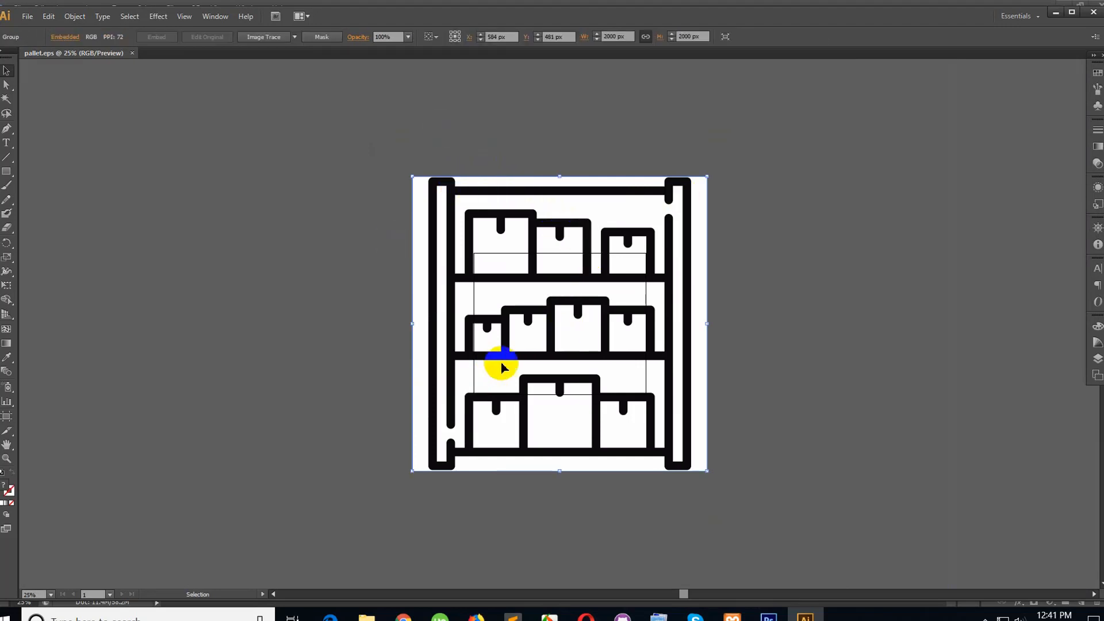
mouse_move(736, 265)
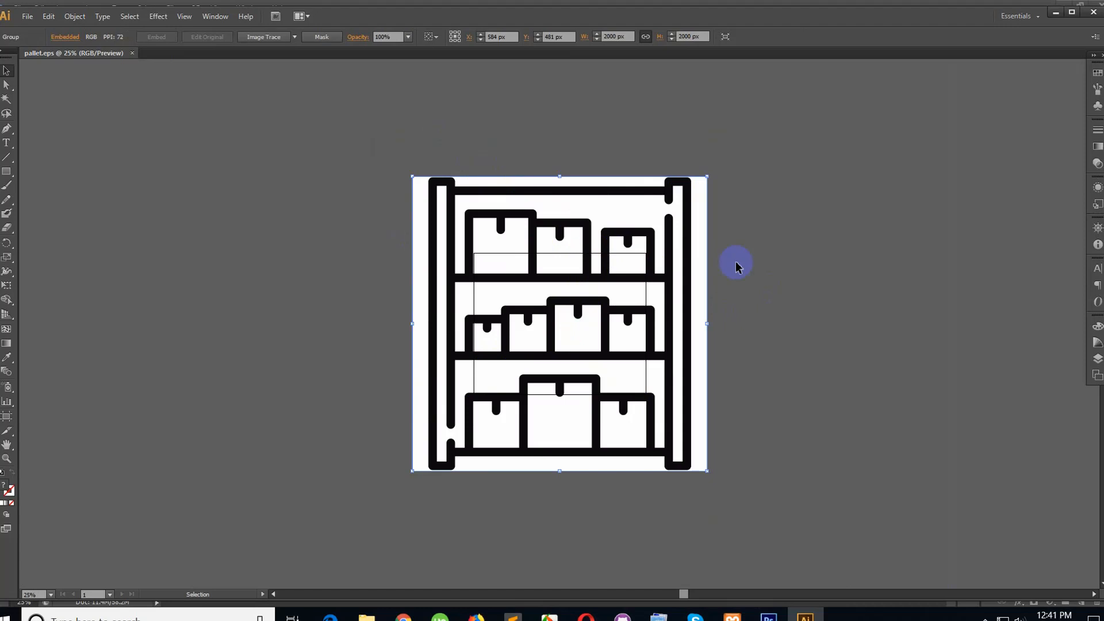
mouse_move(619, 203)
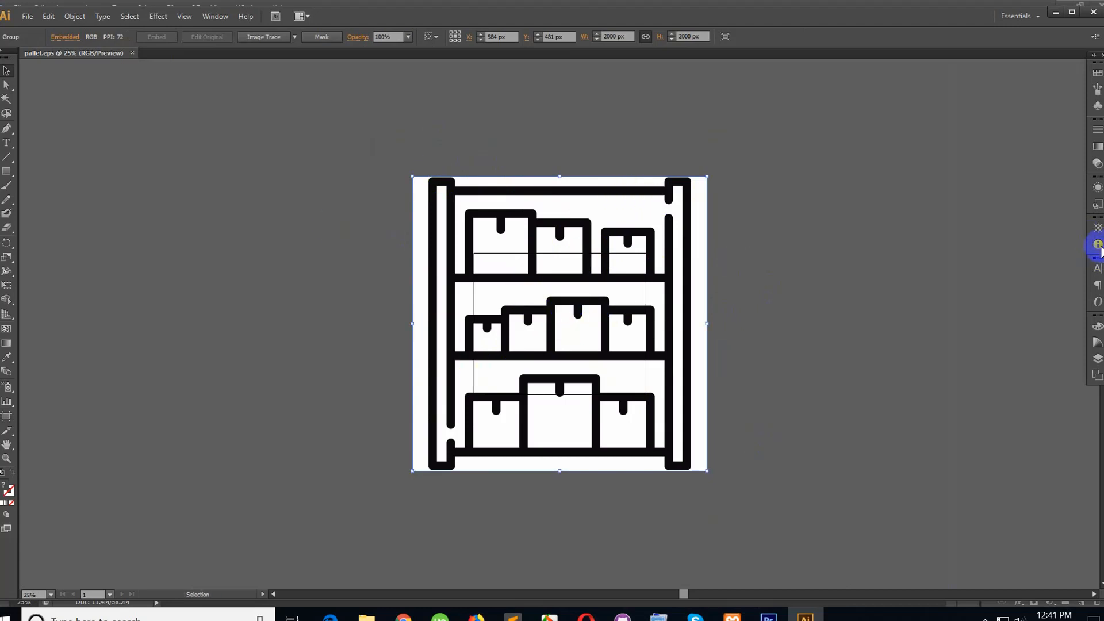
Step: Create a new 2000 × 2000 px Untitled-1 Illustrator document
click(1096, 244)
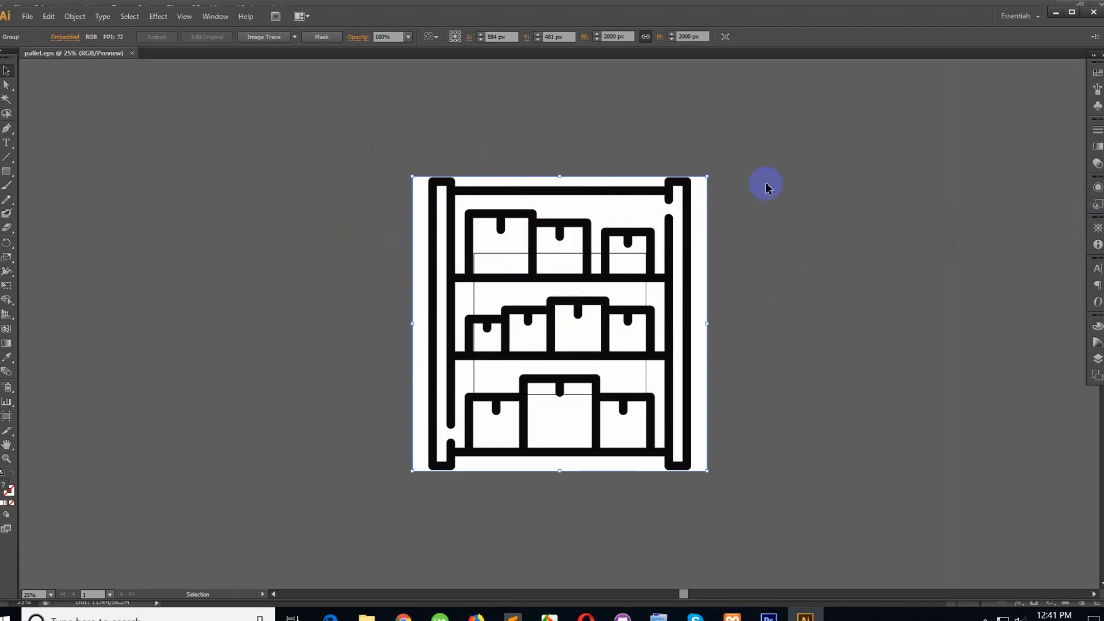
mouse_move(746, 189)
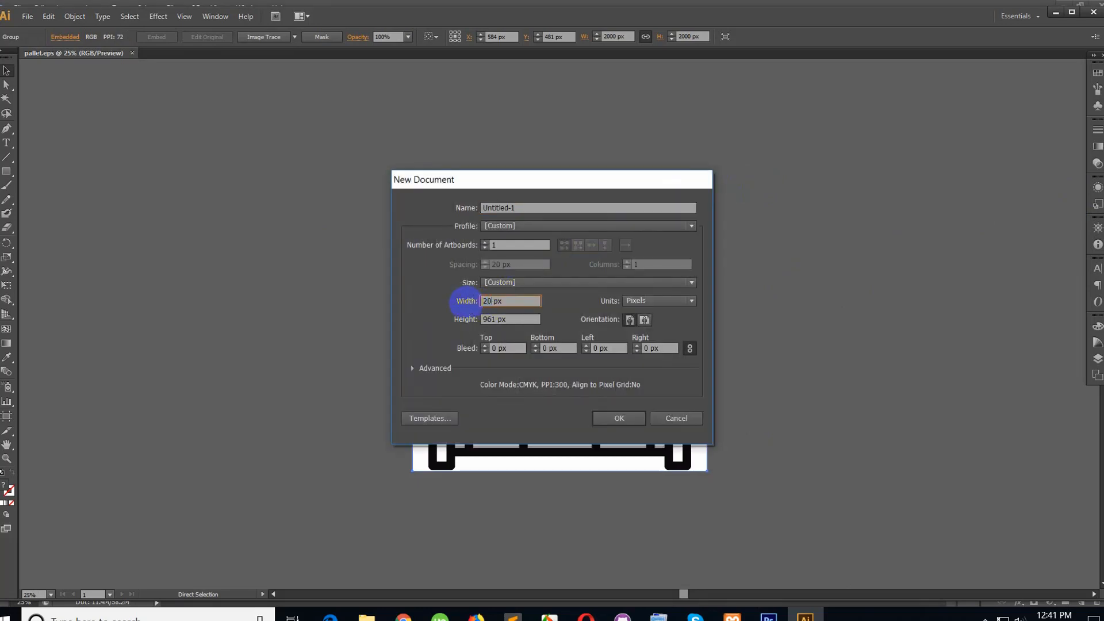
click(511, 319)
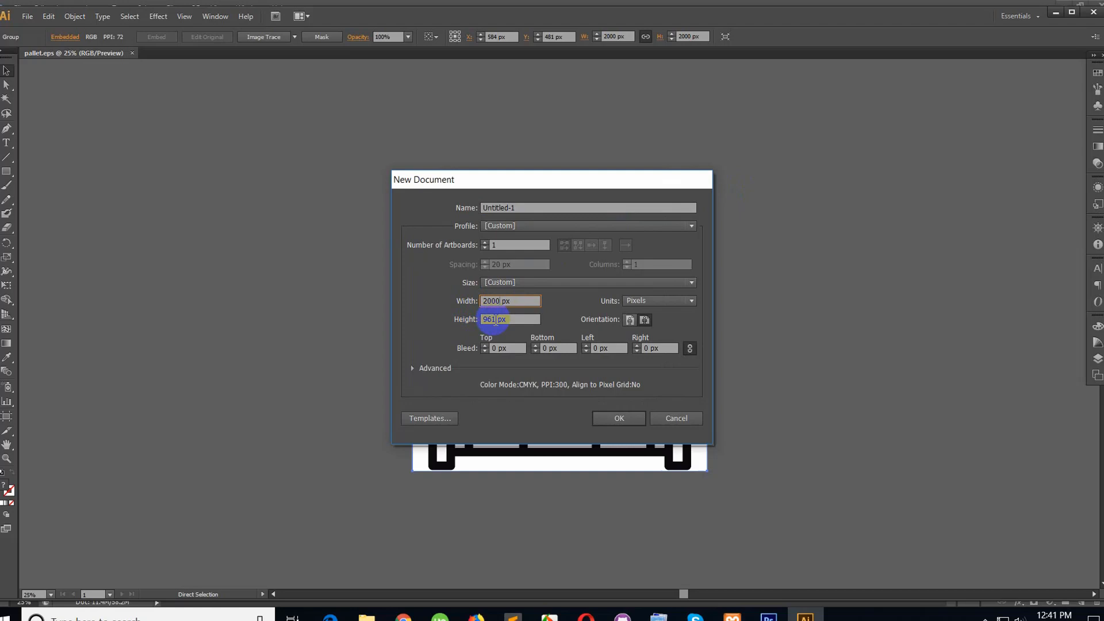
text(200)
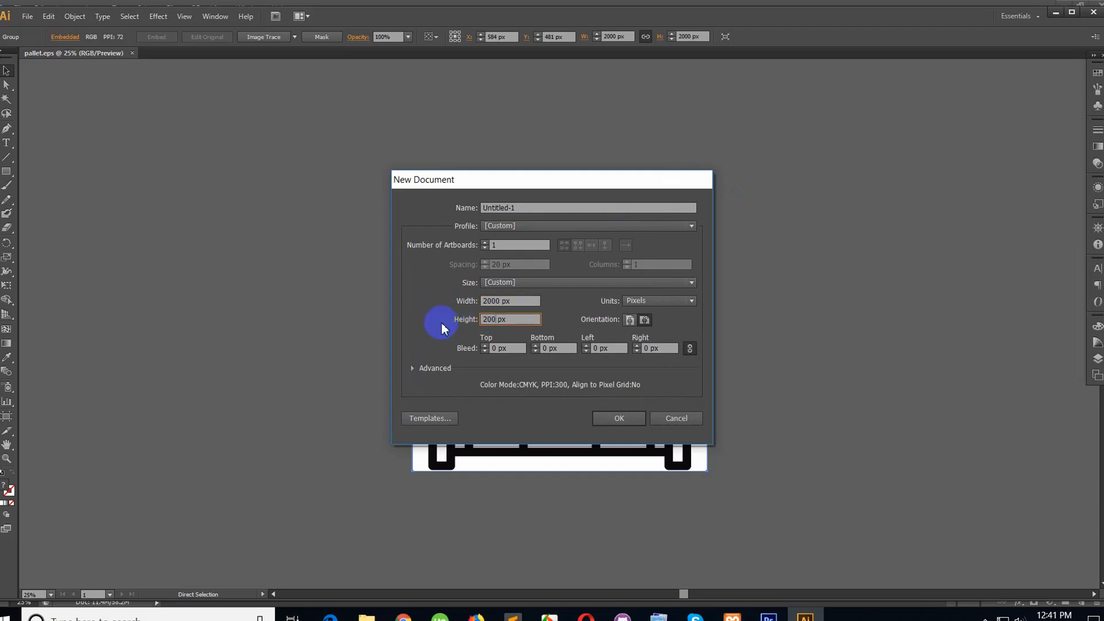
click(618, 418)
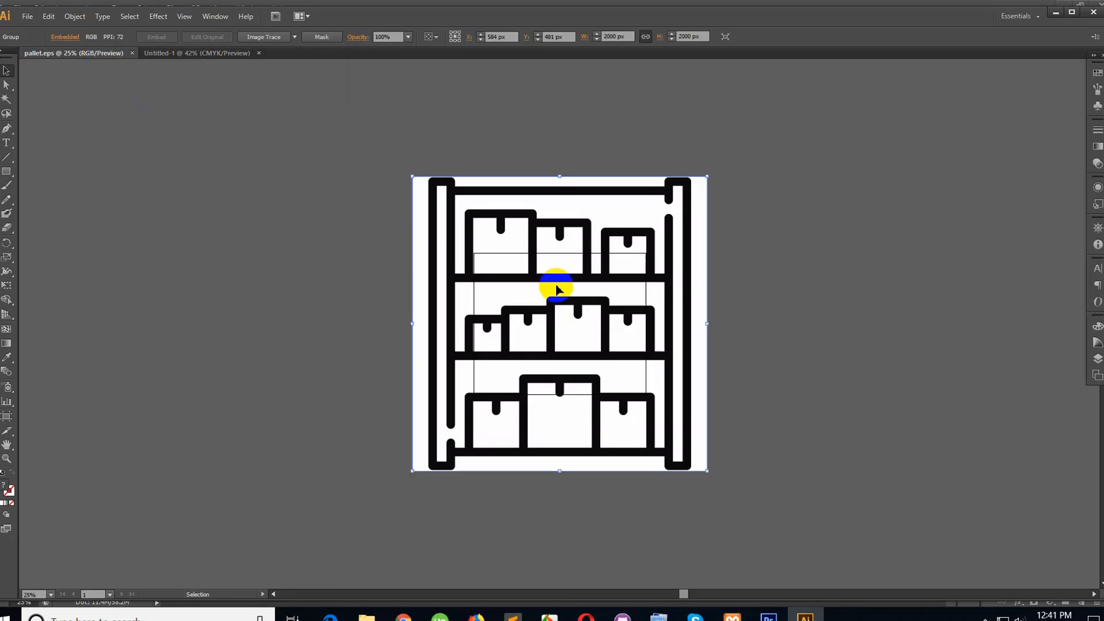
Step: Image Trace the shelf image with the default preset, accepting the large-image warning
click(197, 53)
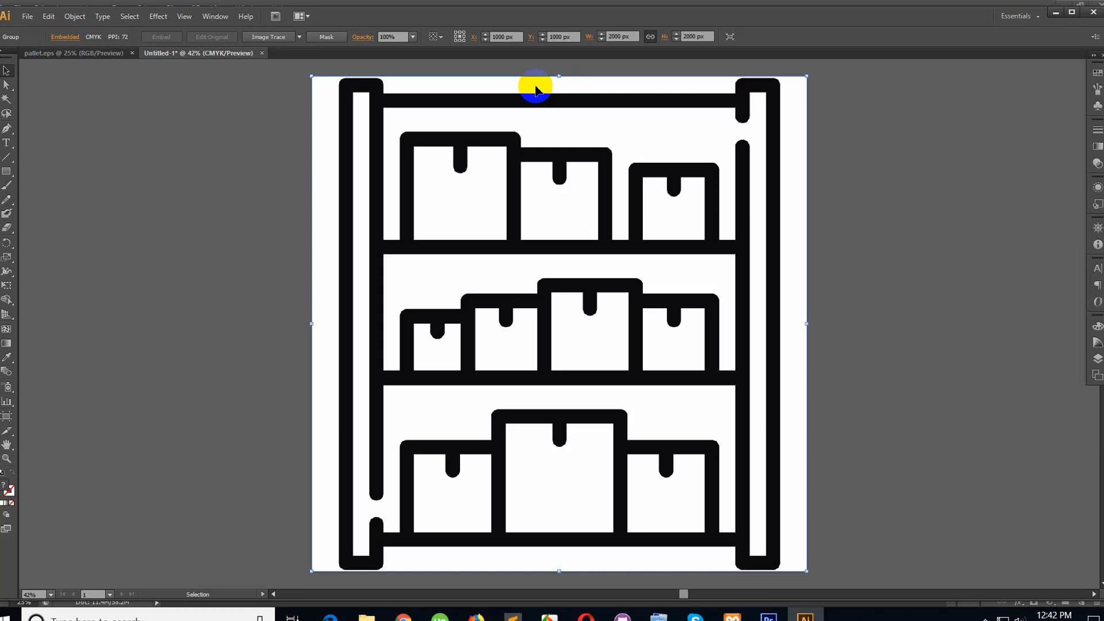
click(268, 37)
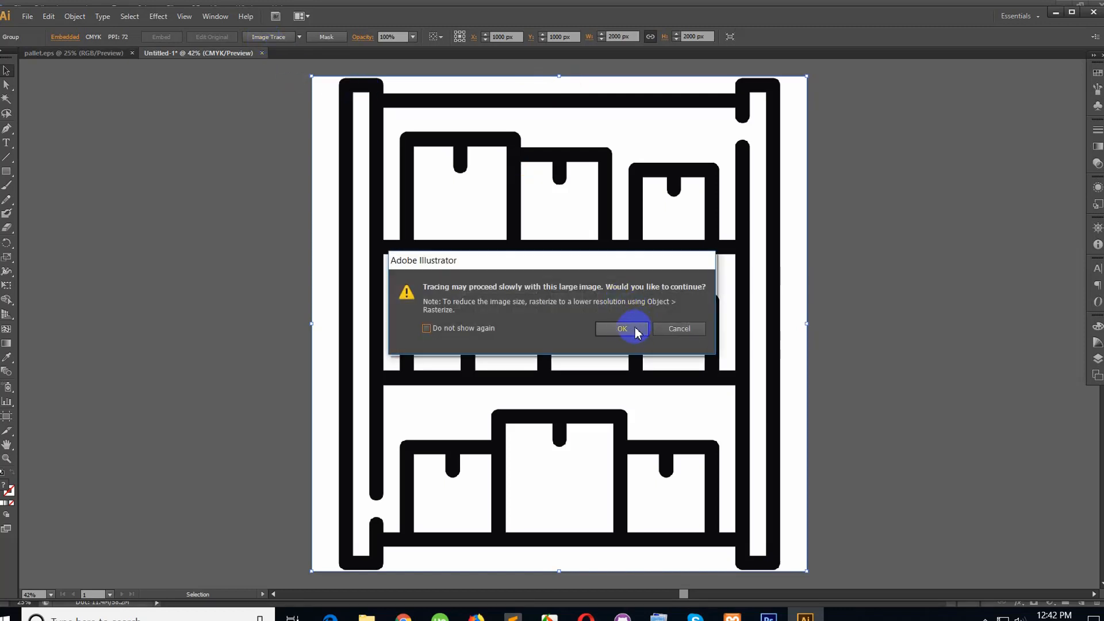
click(621, 328)
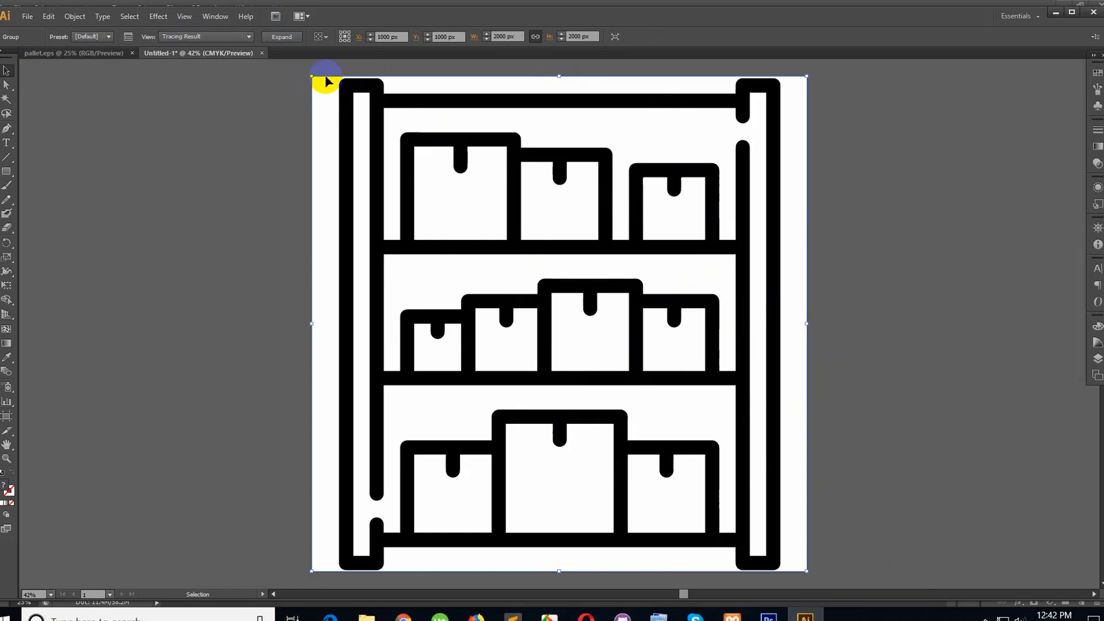
mouse_move(739, 195)
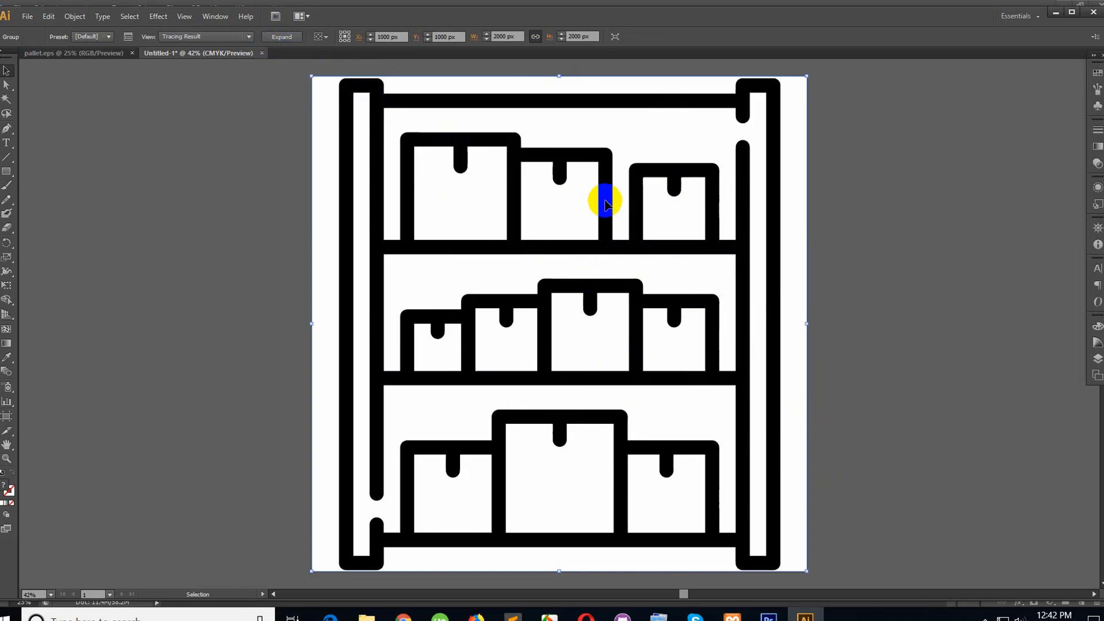
mouse_move(623, 175)
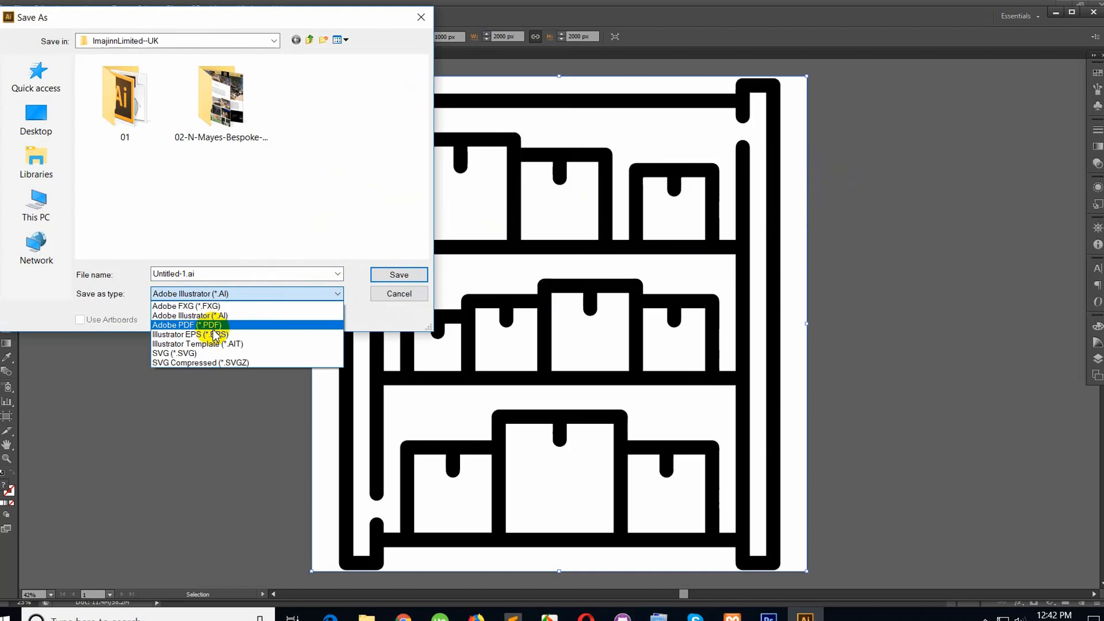
Step: Save the traced artwork as pallet.svg in folder 01, replacing the existing file
click(173, 353)
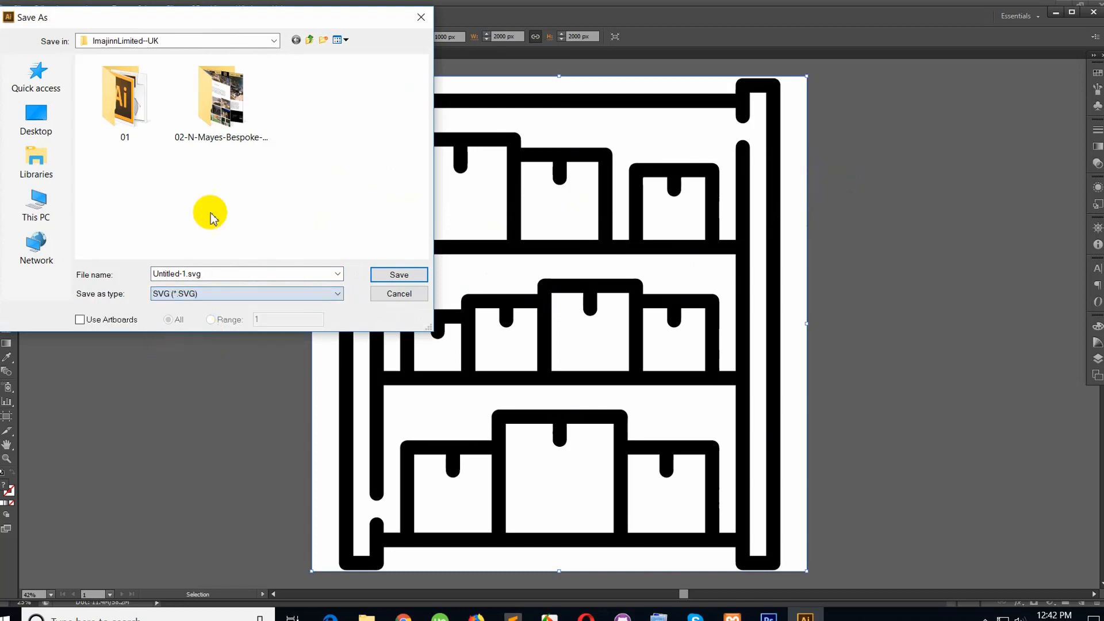
double_click(124, 99)
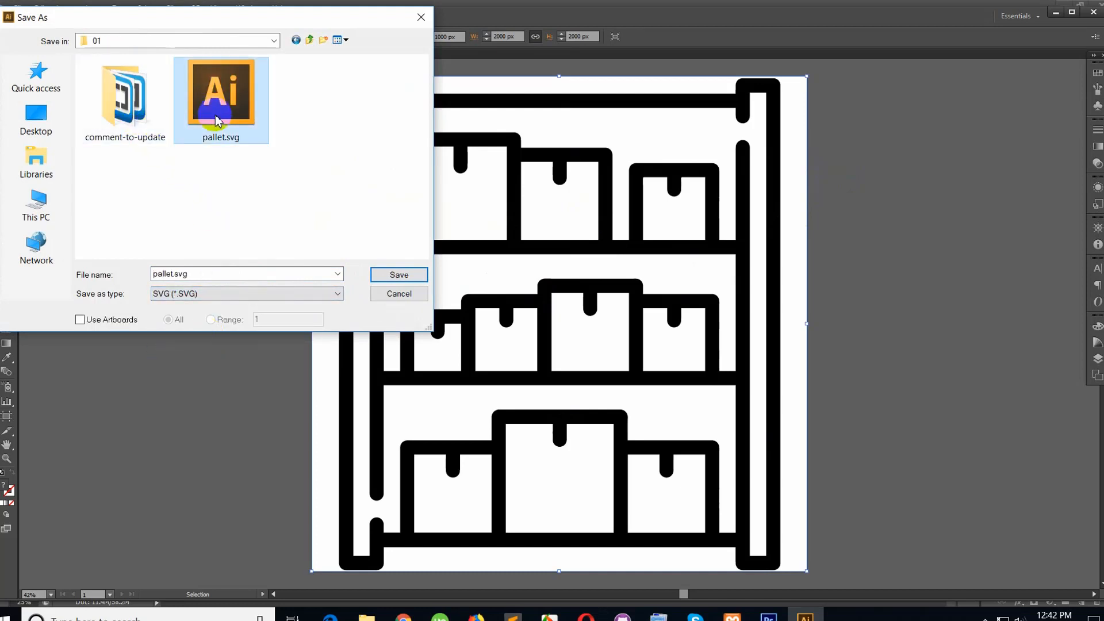
click(399, 275)
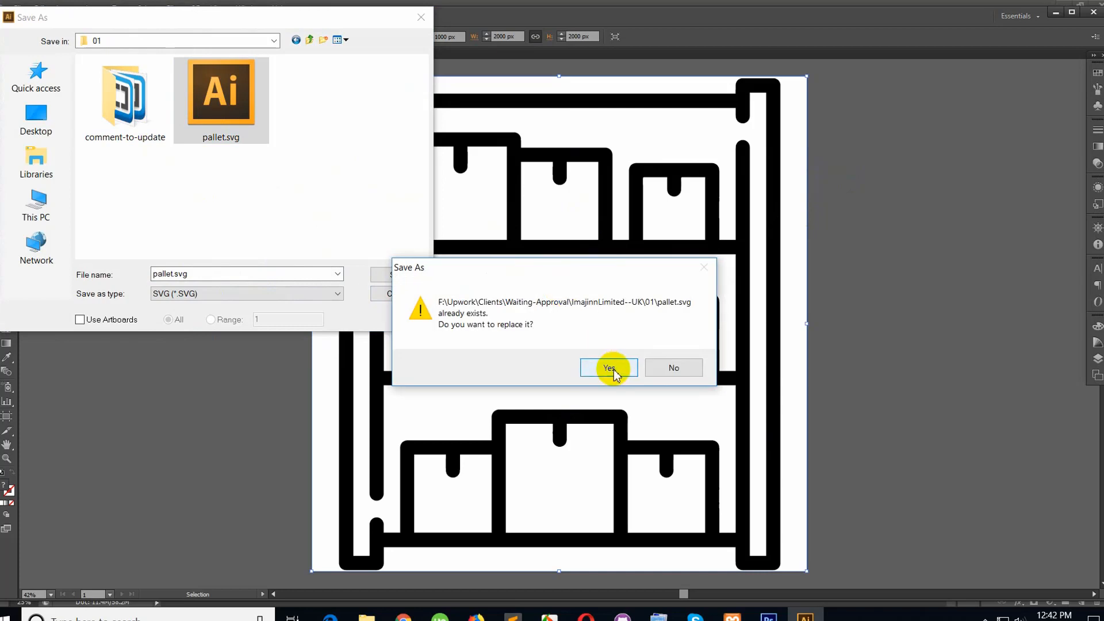
click(608, 368)
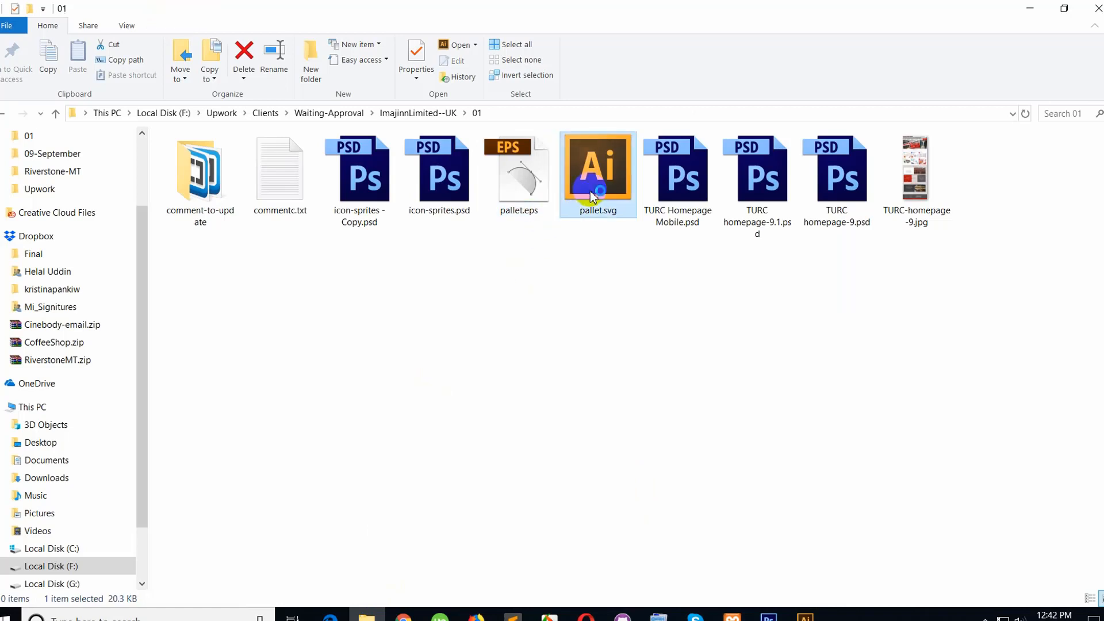
Step: Open pallet.svg from File Explorer with Microsoft Edge
double_click(597, 169)
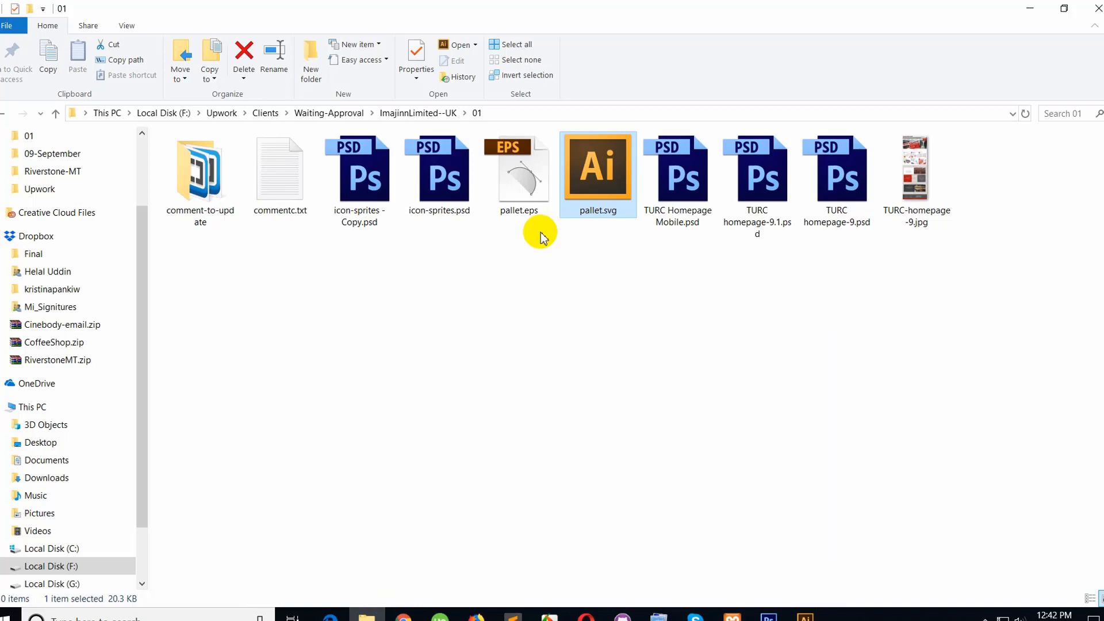
right_click(597, 173)
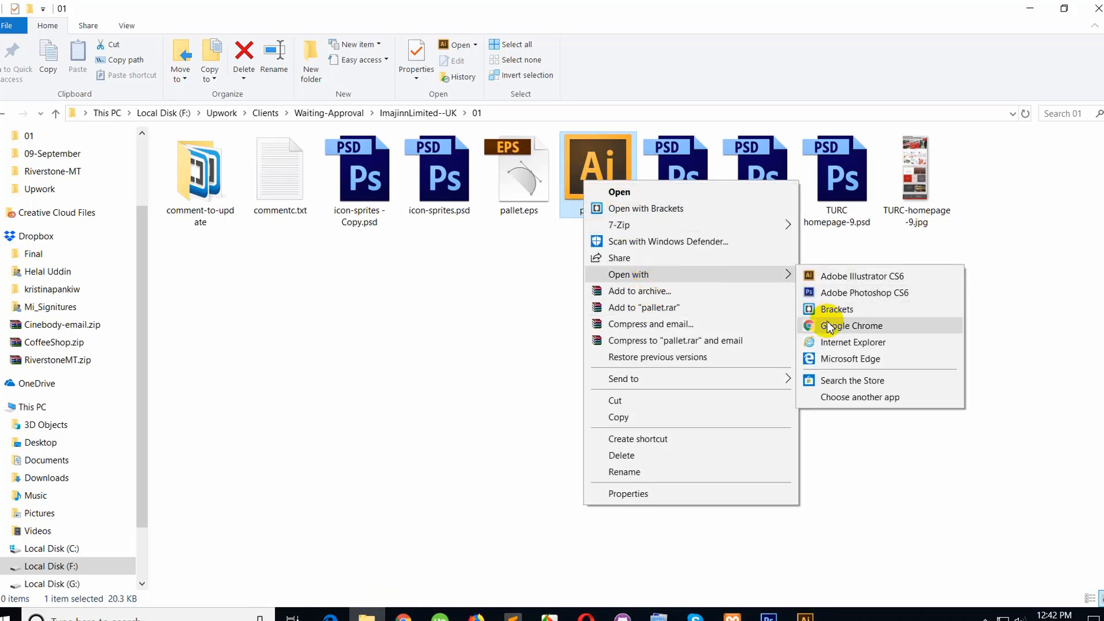
click(852, 326)
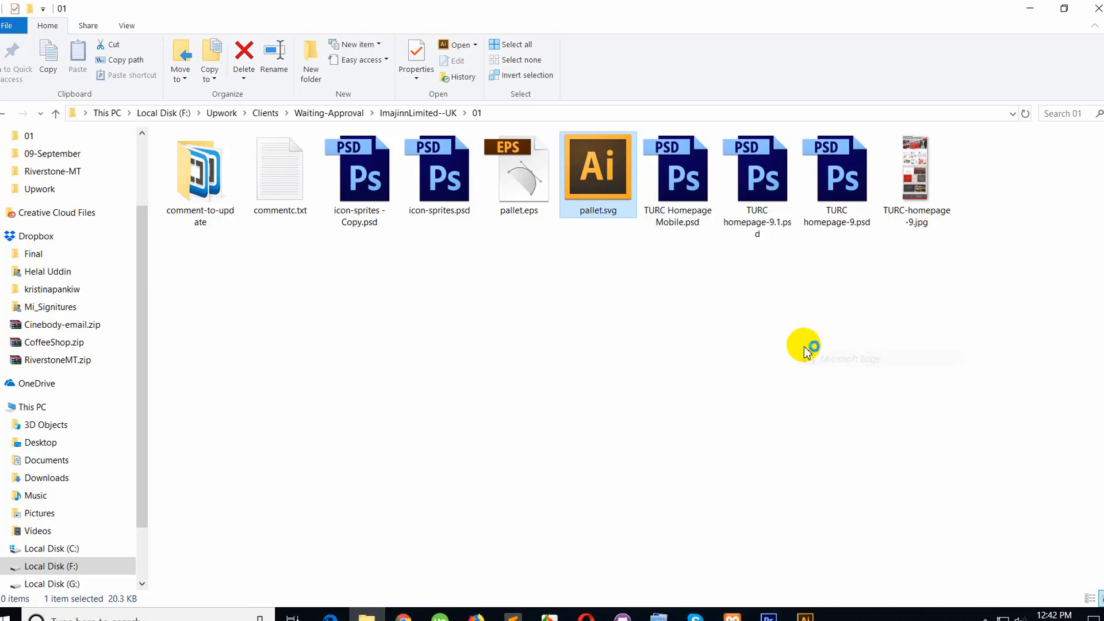
double_click(597, 167)
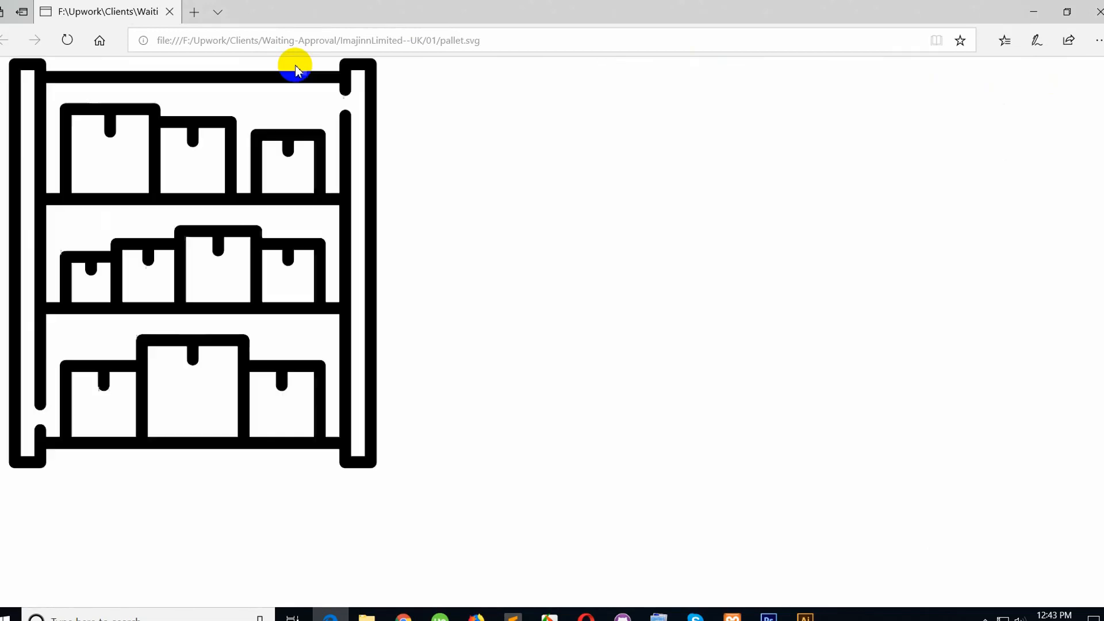
mouse_move(531, 52)
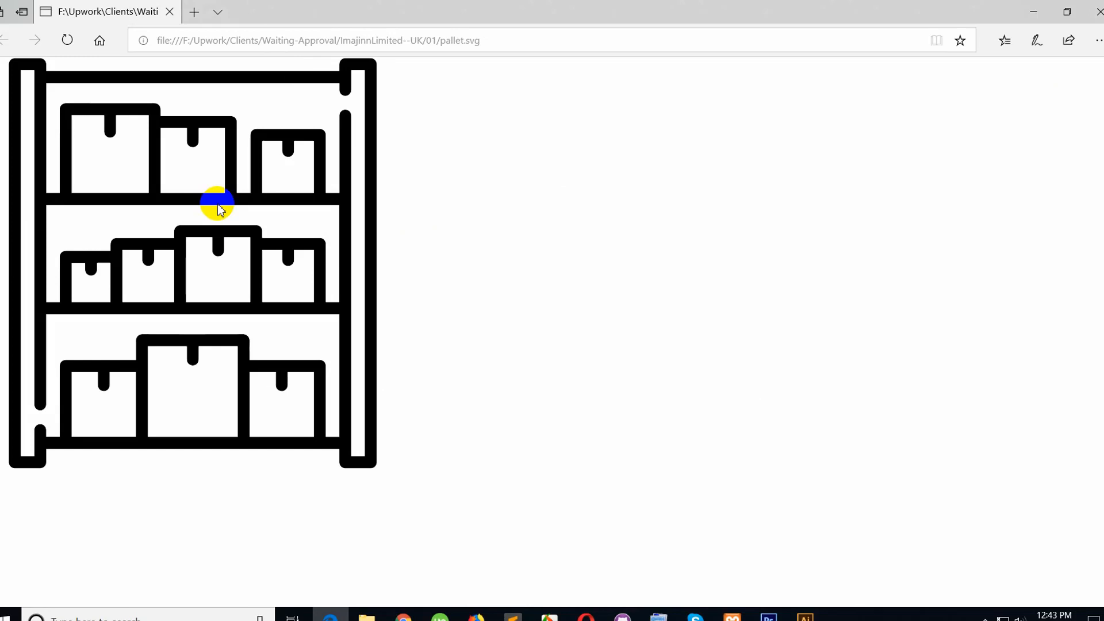
mouse_move(506, 313)
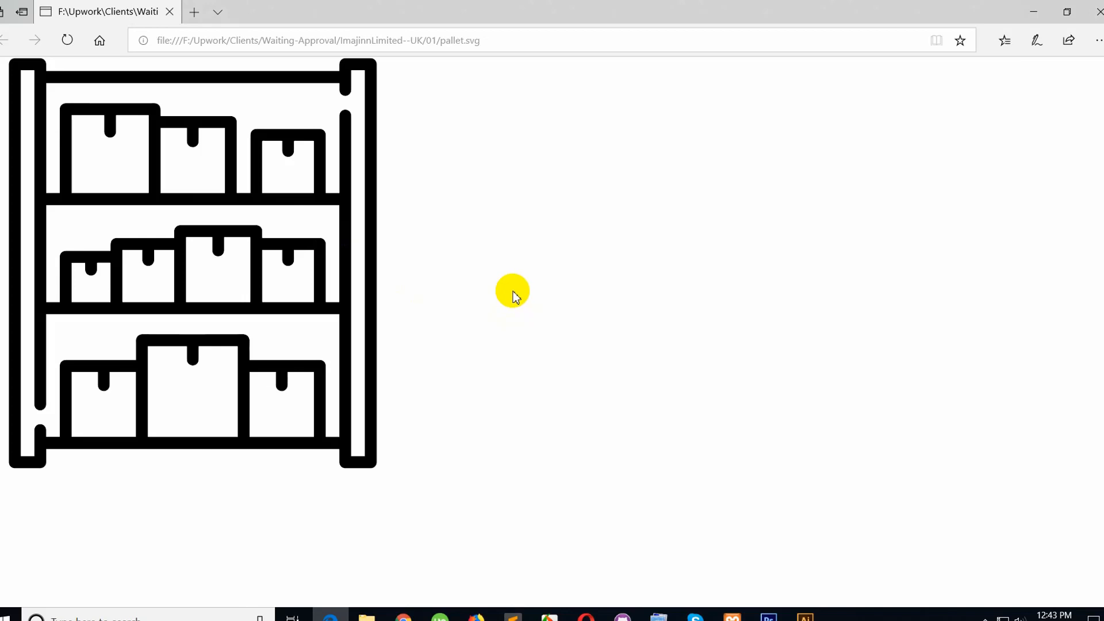
mouse_move(513, 297)
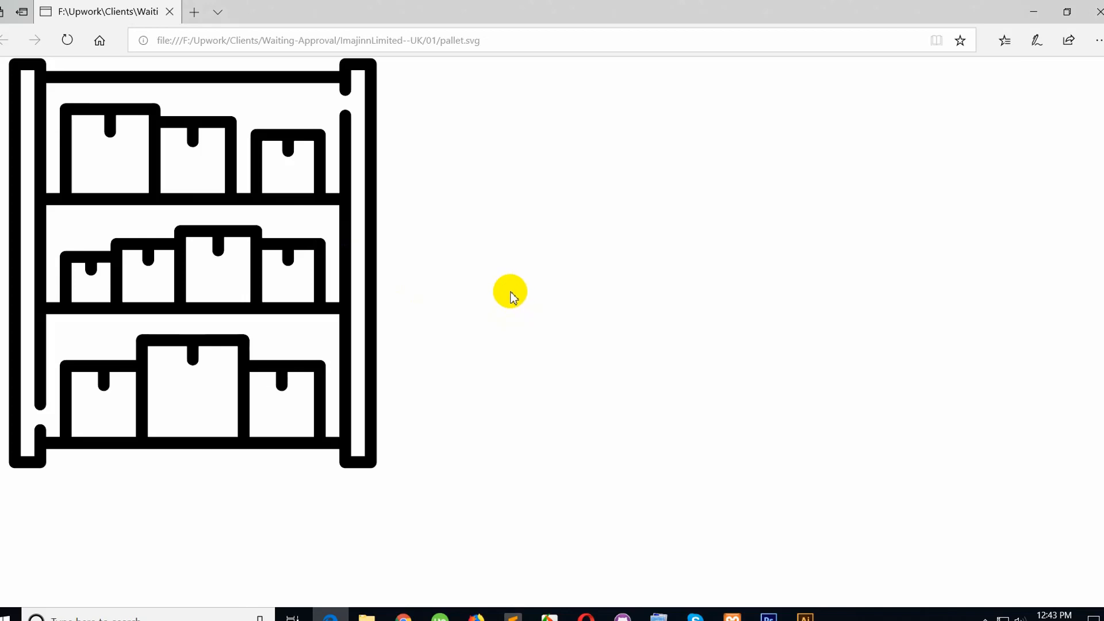
mouse_move(413, 259)
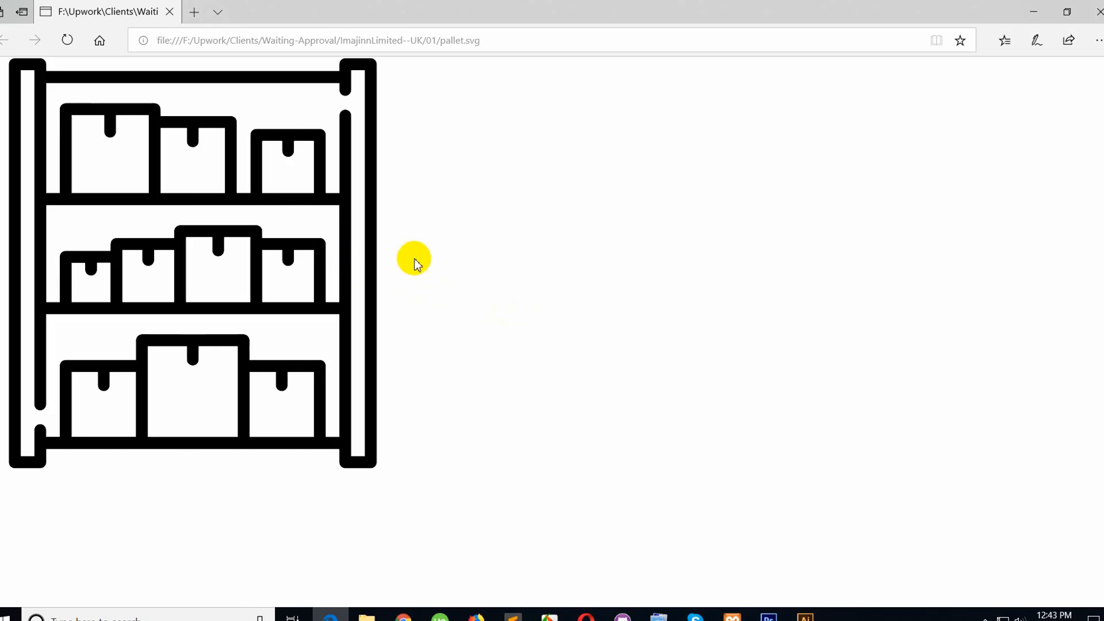
mouse_move(421, 272)
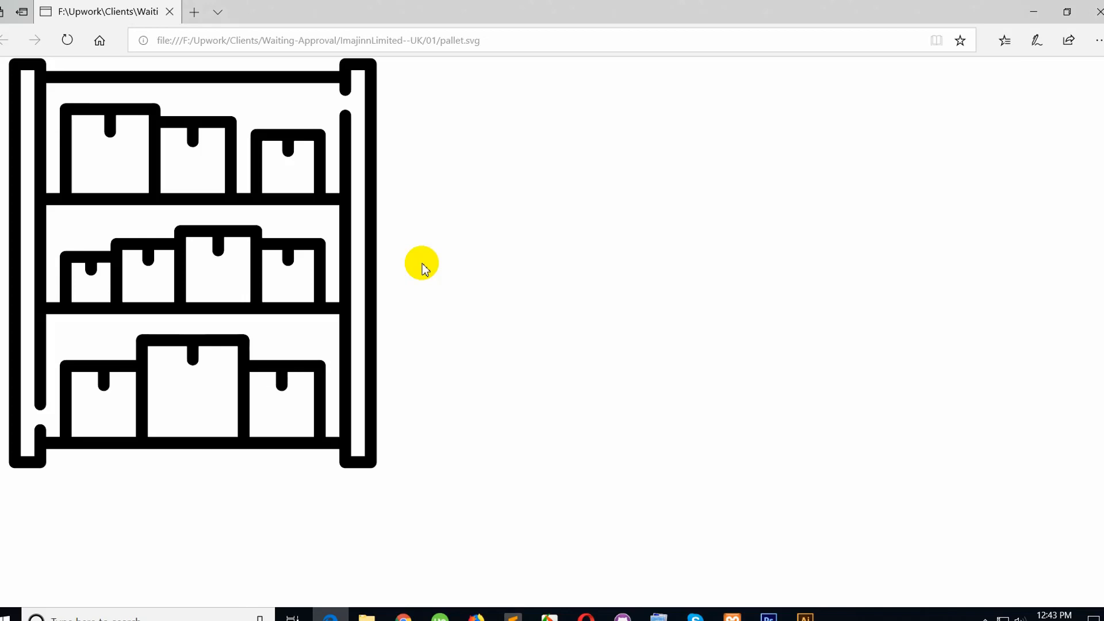
mouse_move(460, 259)
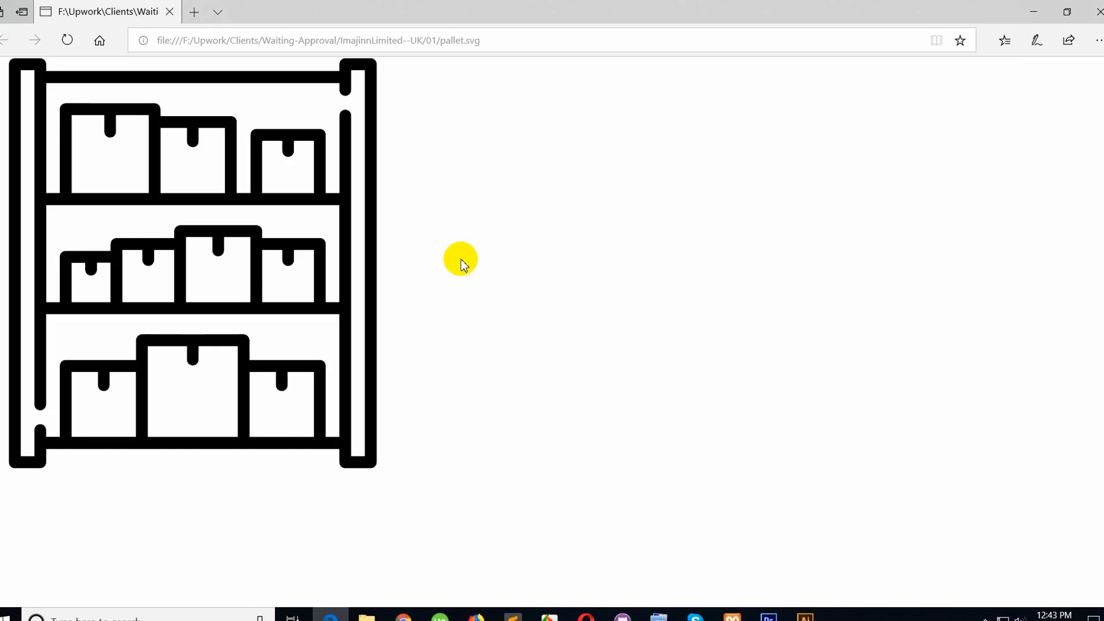